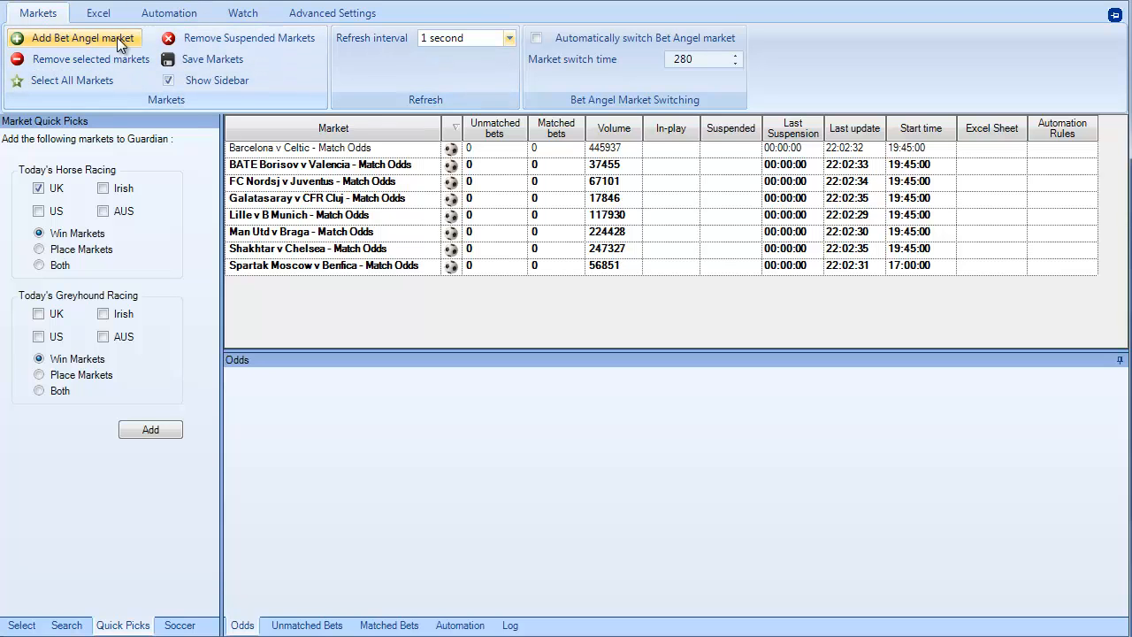
Step: Browse the Markets, Excel, Automation and Advanced Settings ribbon option groups
{"action": "left_click", "coordinate": [97, 13]}
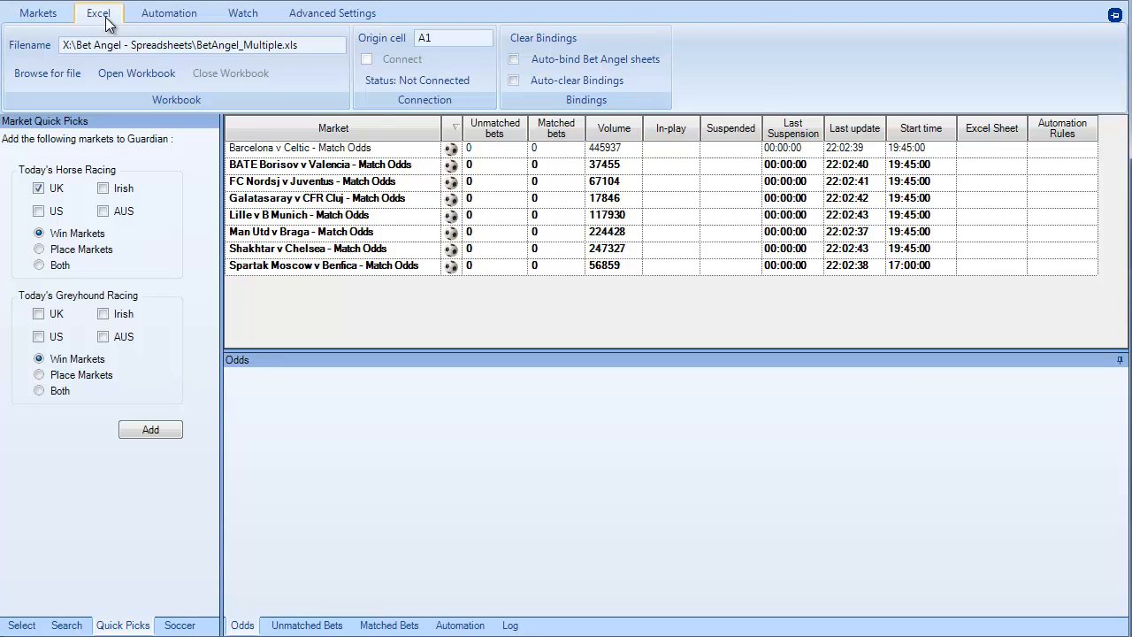
{"action": "left_click", "coordinate": [168, 13]}
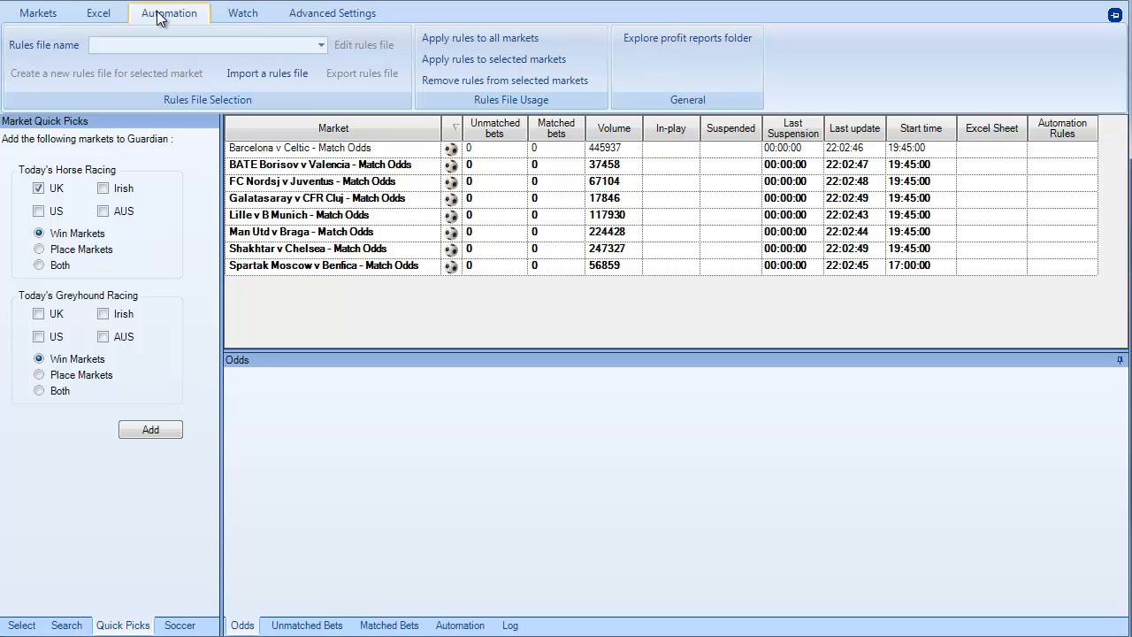
{"action": "left_click", "coordinate": [333, 12]}
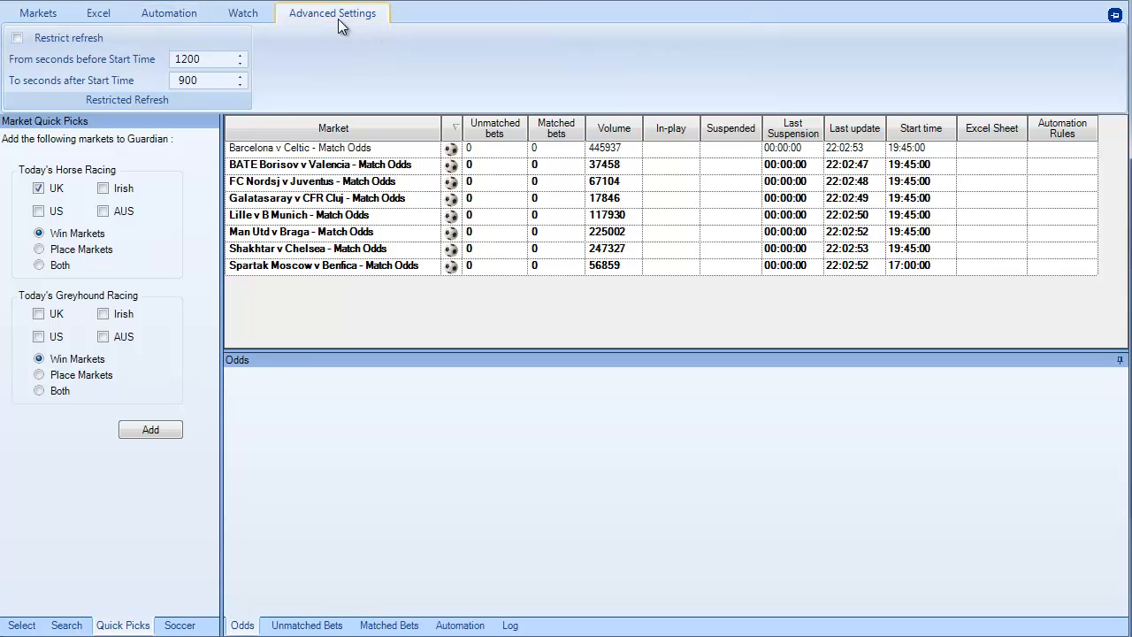
{"action": "left_click", "coordinate": [247, 14]}
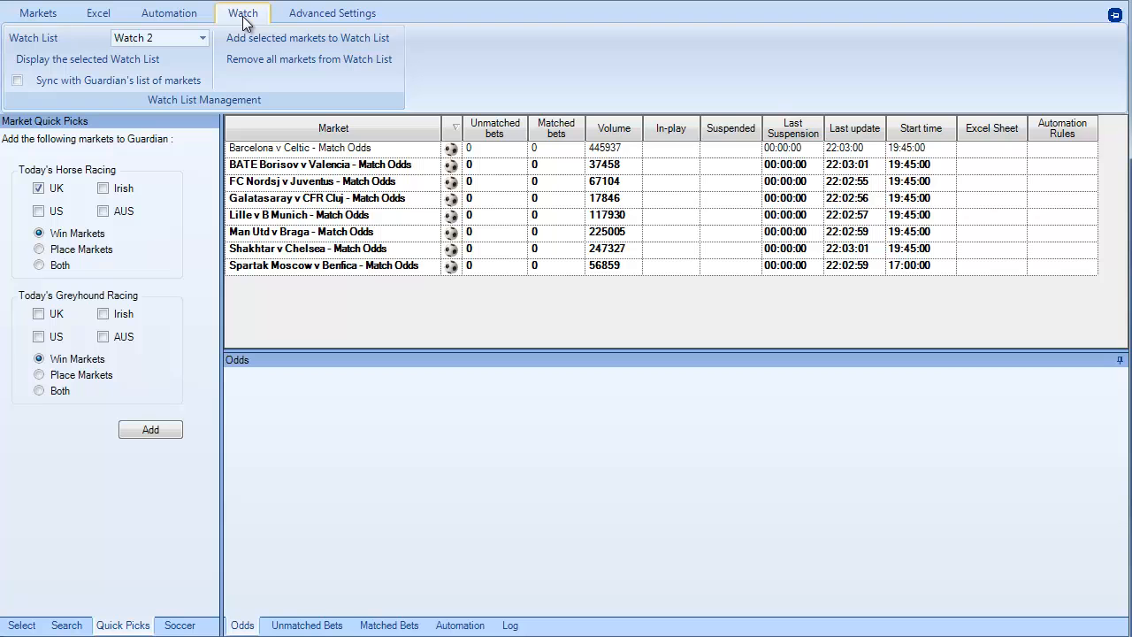
Step: Choose Watch 1 from the watch list dropdown and enable 'Sync with Guardian's list of markets'
{"action": "left_click", "coordinate": [186, 38]}
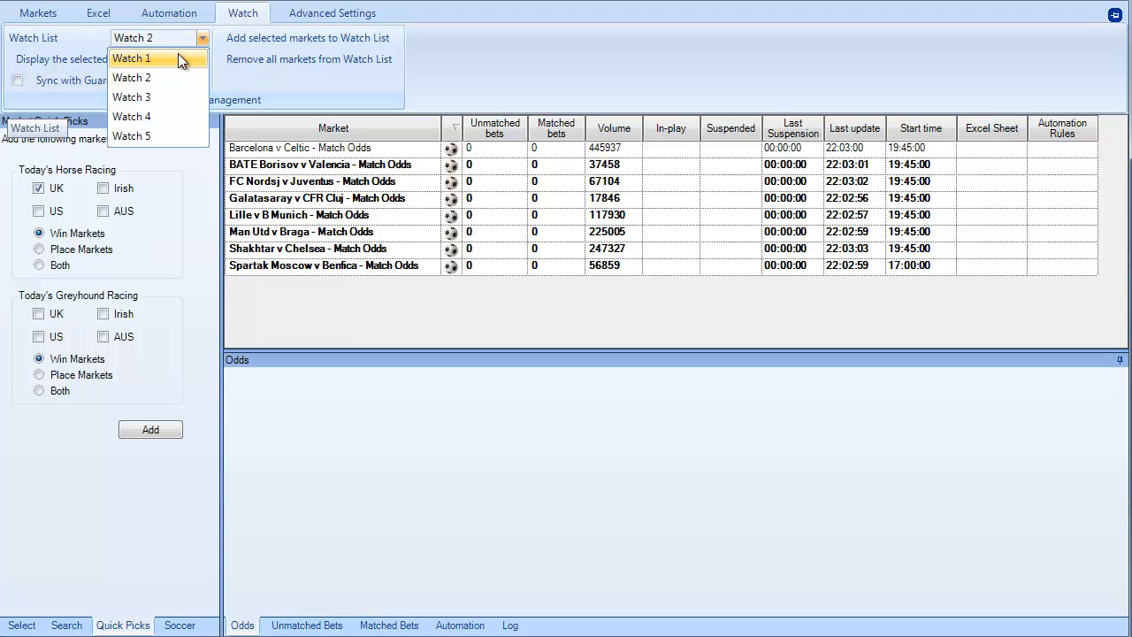
{"action": "left_click", "coordinate": [140, 58]}
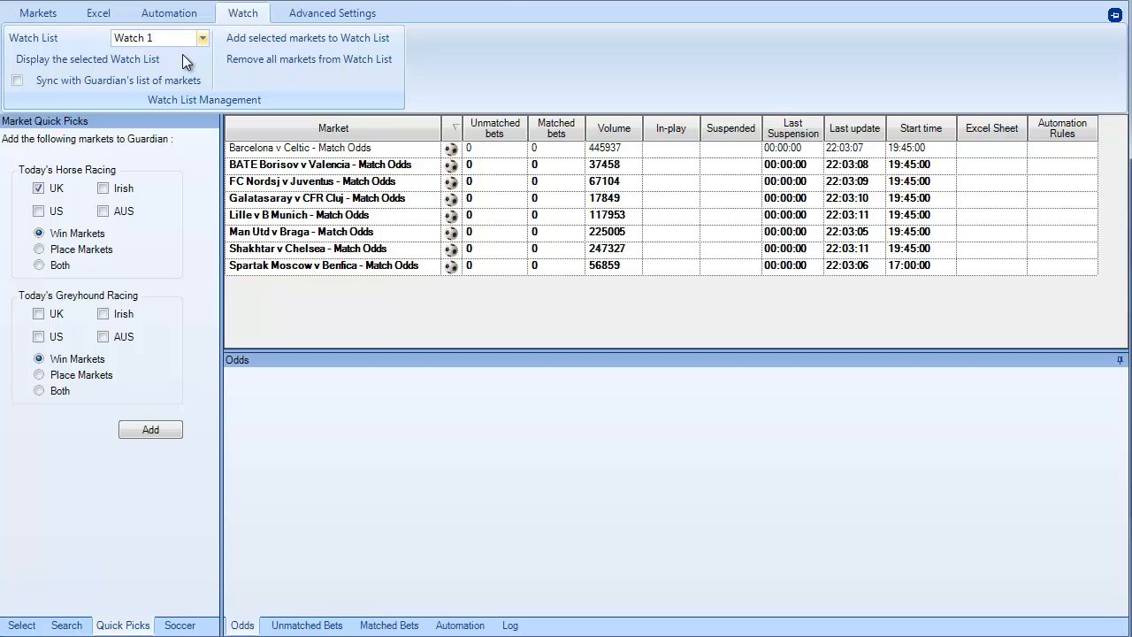
{"action": "mouse_move", "coordinate": [184, 64]}
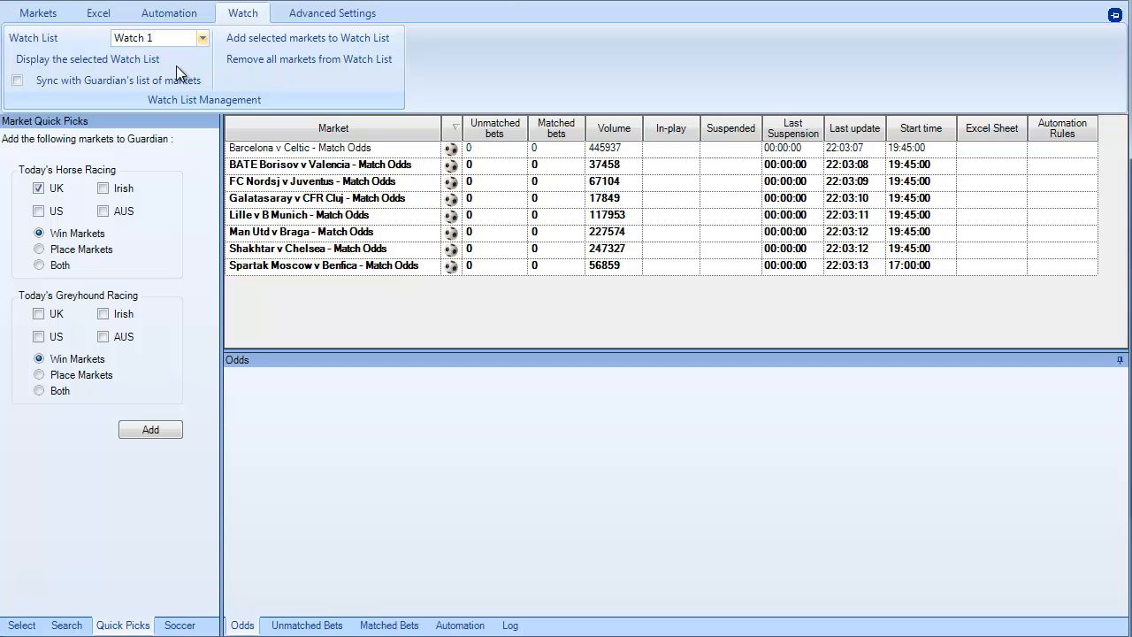
{"action": "mouse_move", "coordinate": [166, 148]}
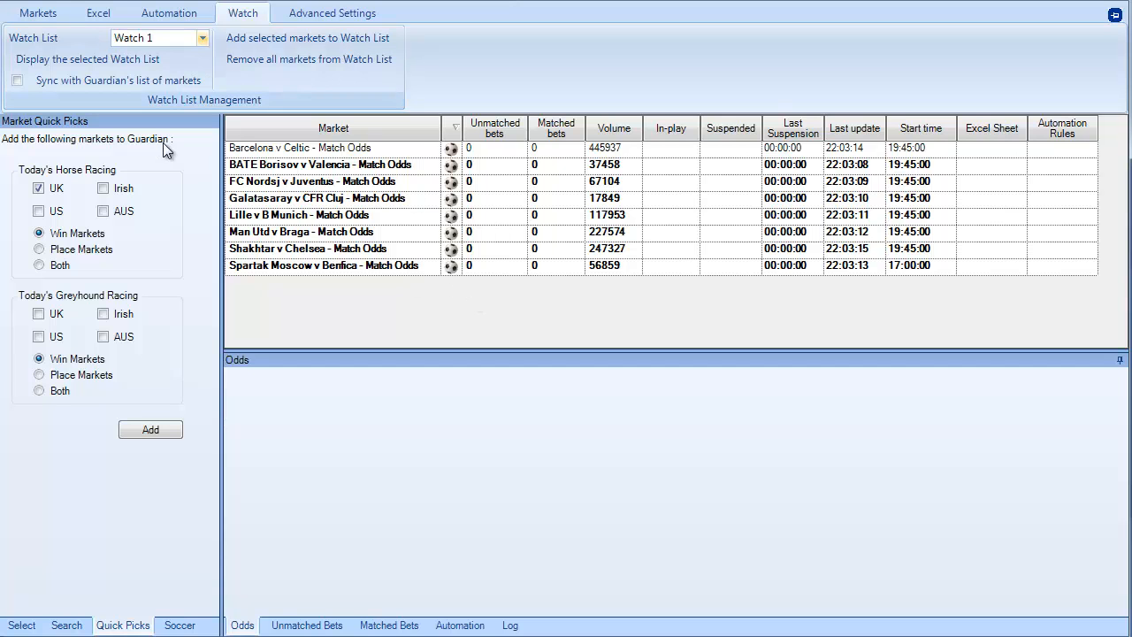
{"action": "left_click", "coordinate": [22, 81]}
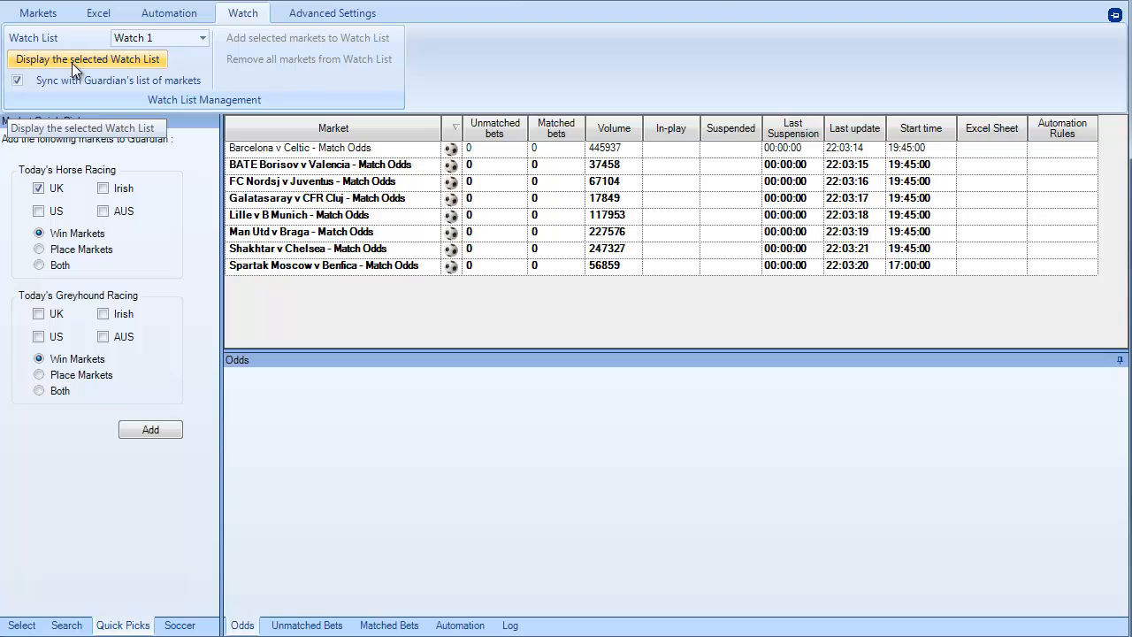
Step: Display Watch List 1 in its own window with the eight Match Odds markets
{"action": "left_click", "coordinate": [88, 59]}
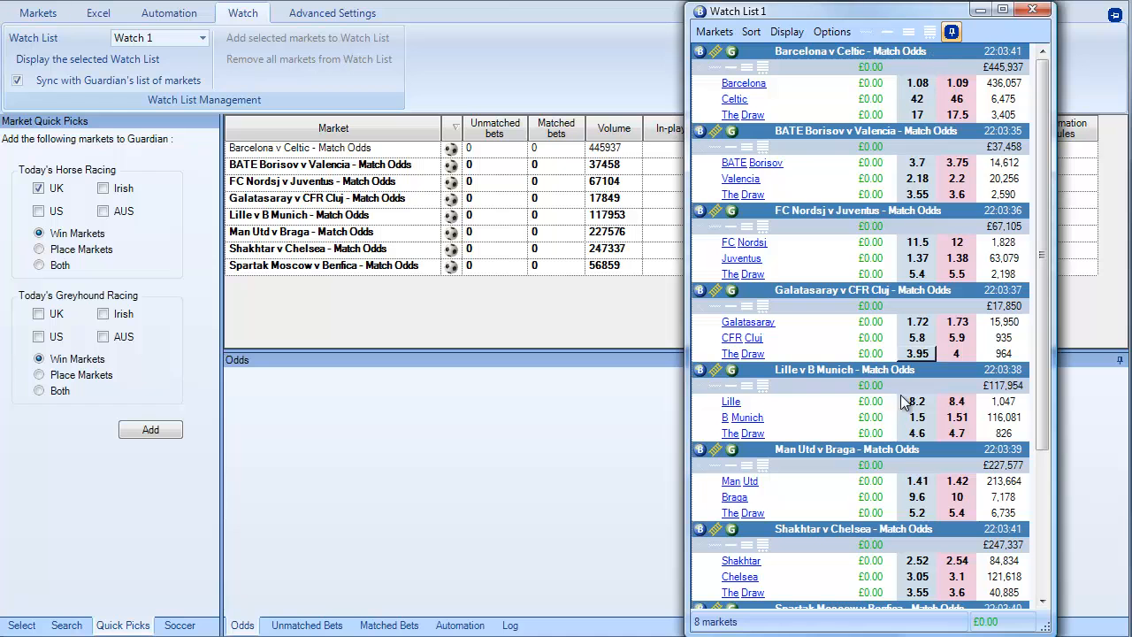
{"action": "mouse_move", "coordinate": [907, 33]}
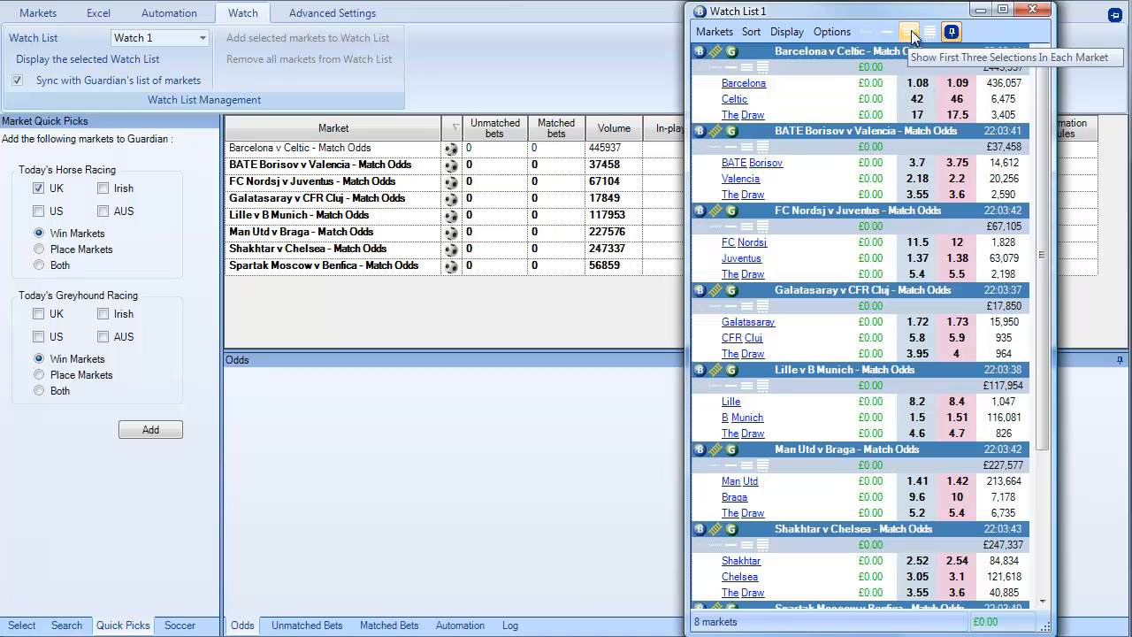
Step: Try one- and three-selection views, then hide all selections in Watch List 1
{"action": "left_click", "coordinate": [904, 33]}
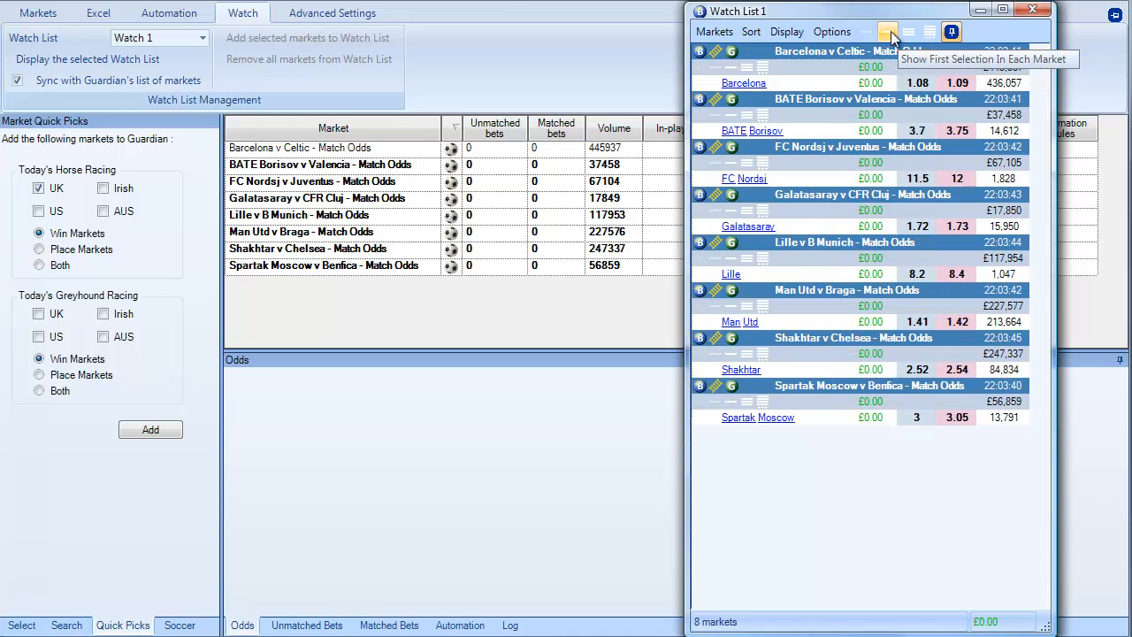
{"action": "left_click", "coordinate": [928, 33]}
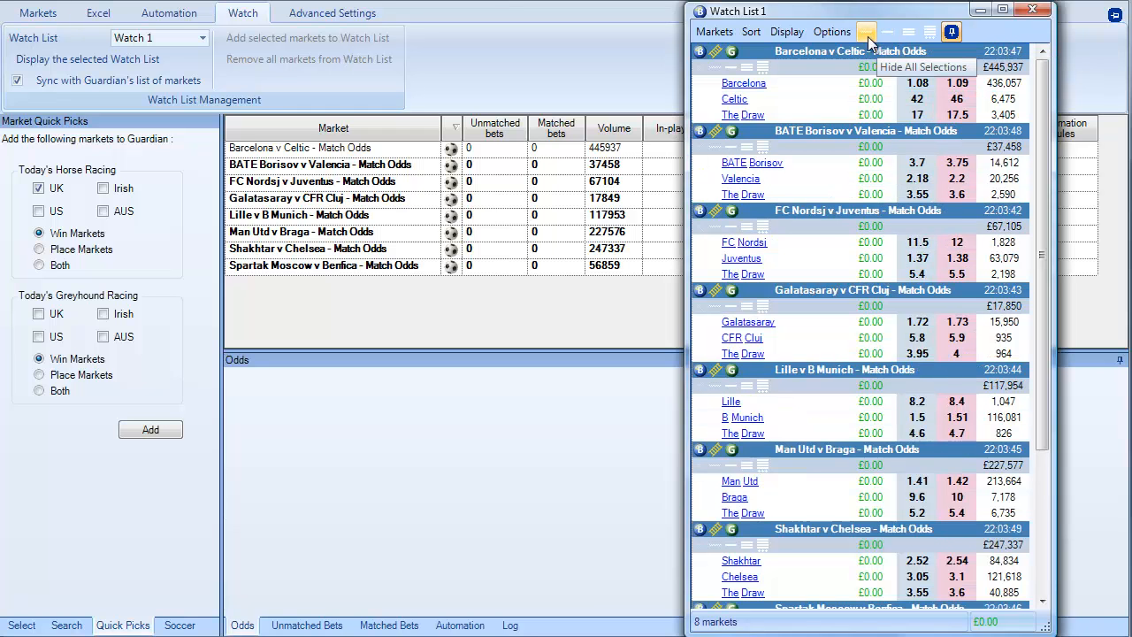
{"action": "left_click", "coordinate": [874, 32]}
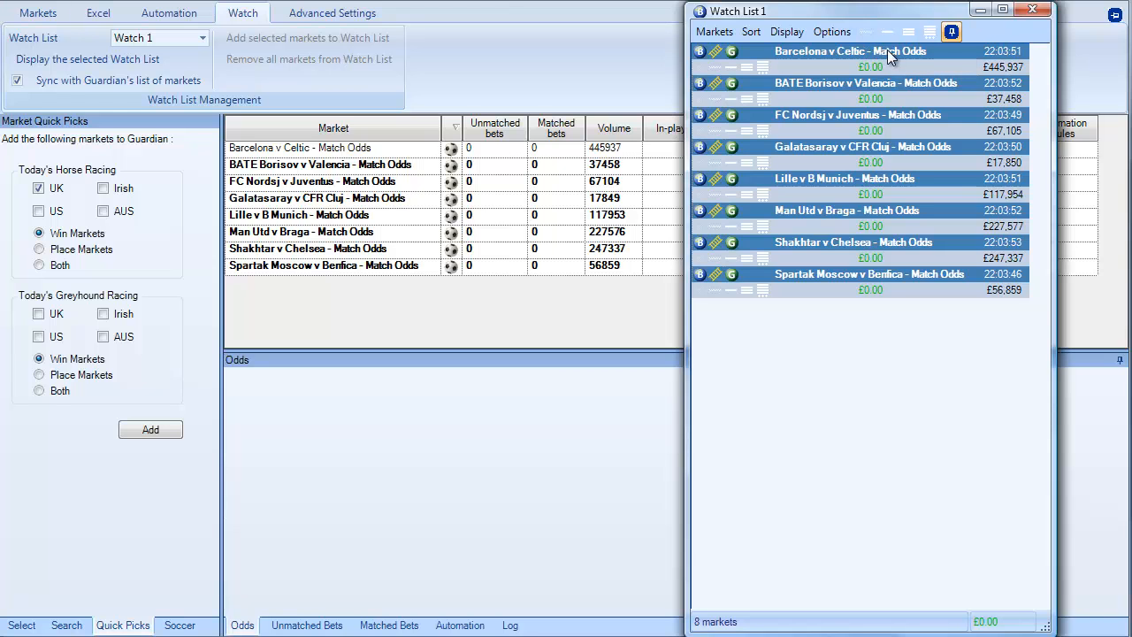
{"action": "mouse_move", "coordinate": [907, 60]}
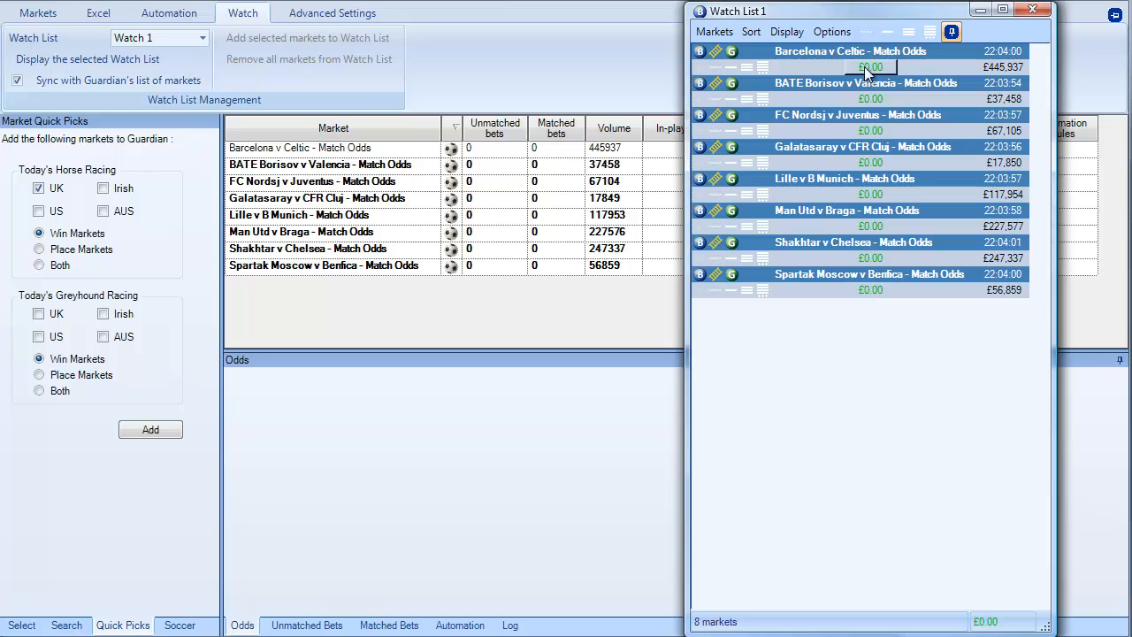
{"action": "mouse_move", "coordinate": [902, 584]}
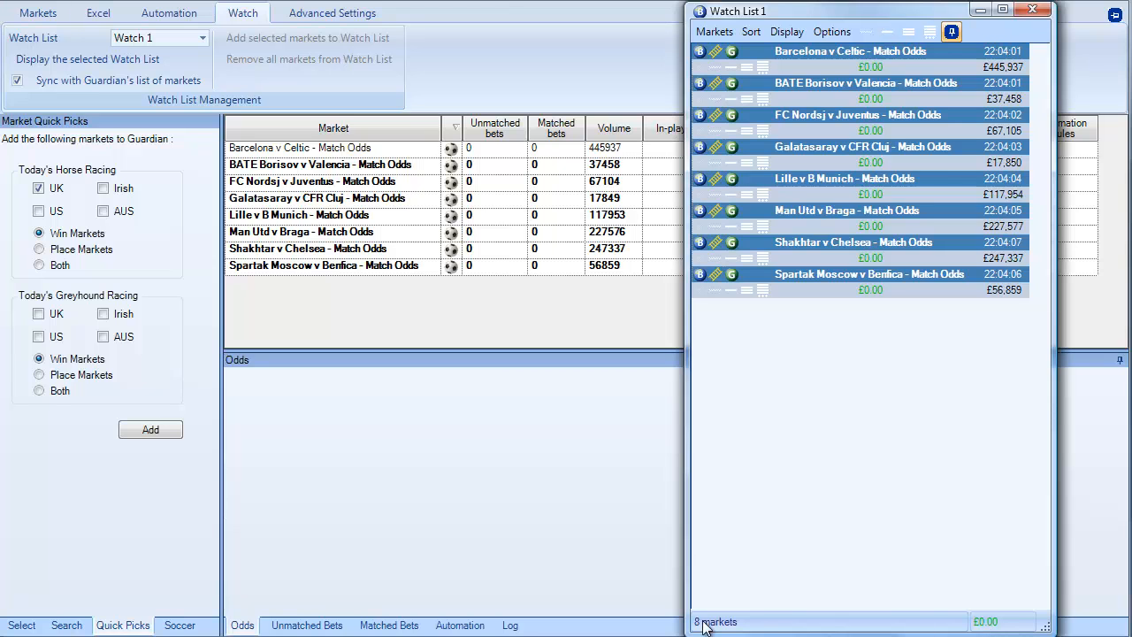
{"action": "mouse_move", "coordinate": [836, 265]}
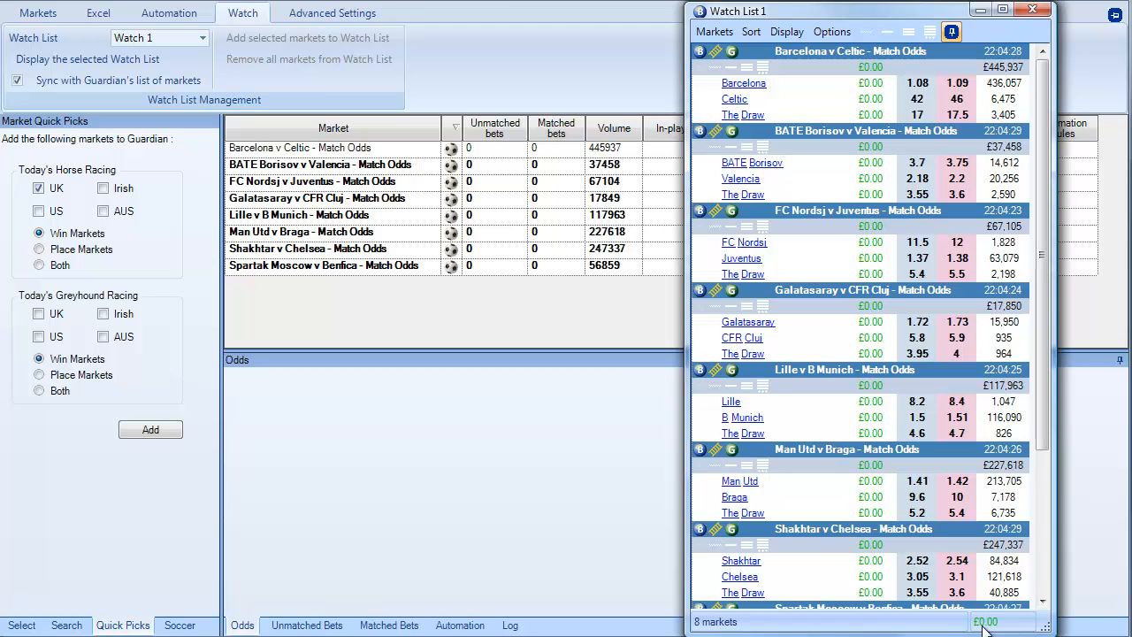
{"action": "mouse_move", "coordinate": [908, 149]}
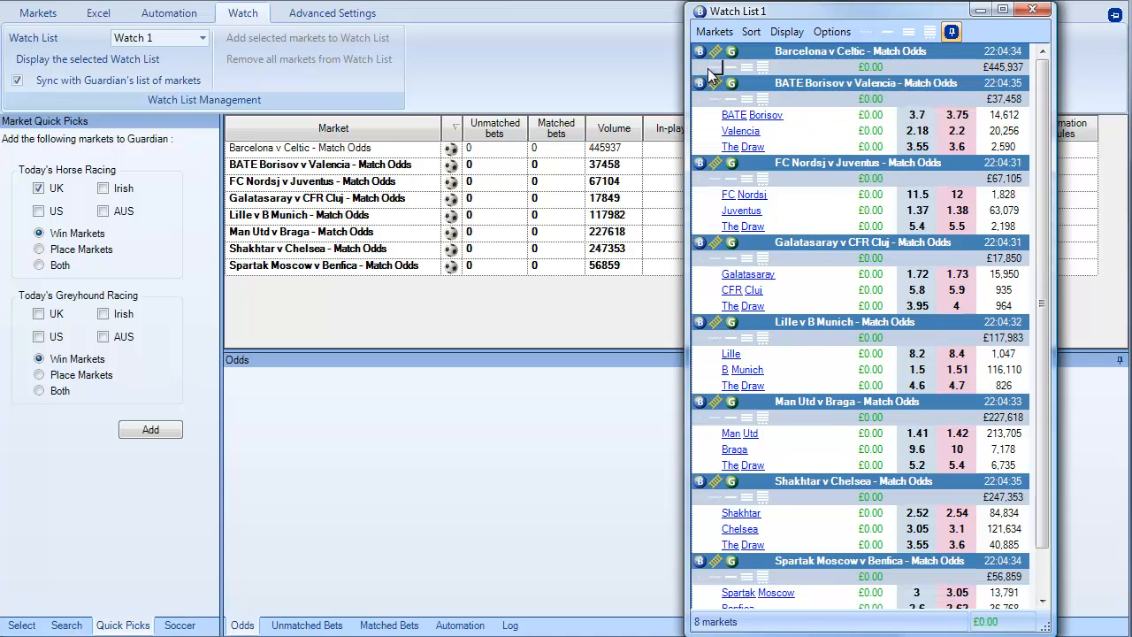
{"action": "mouse_move", "coordinate": [732, 71]}
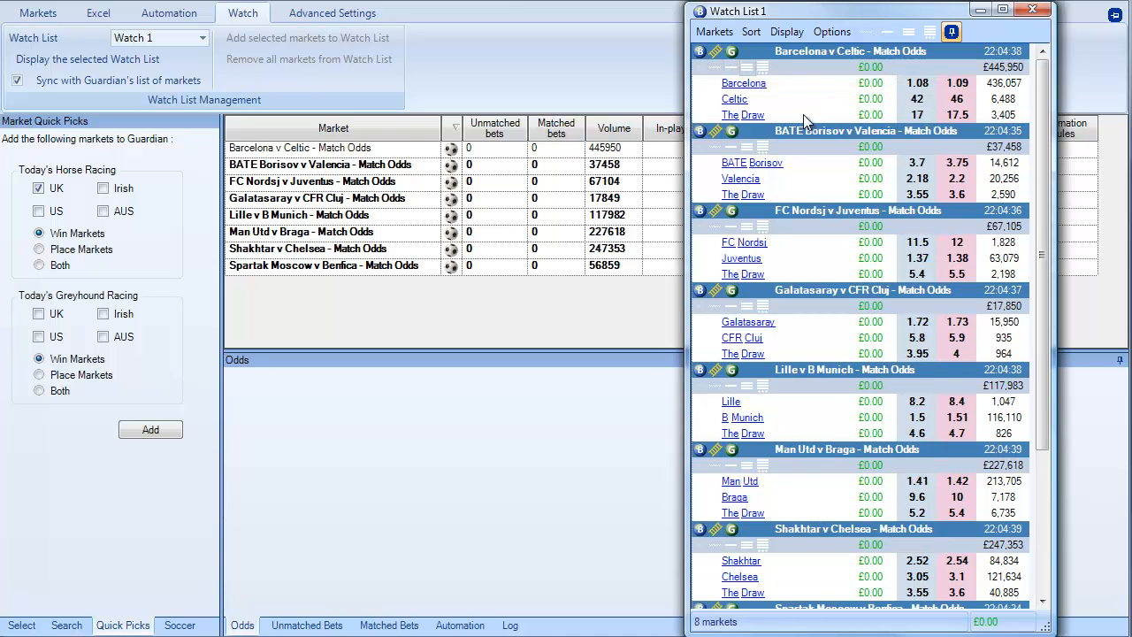
{"action": "mouse_move", "coordinate": [838, 106]}
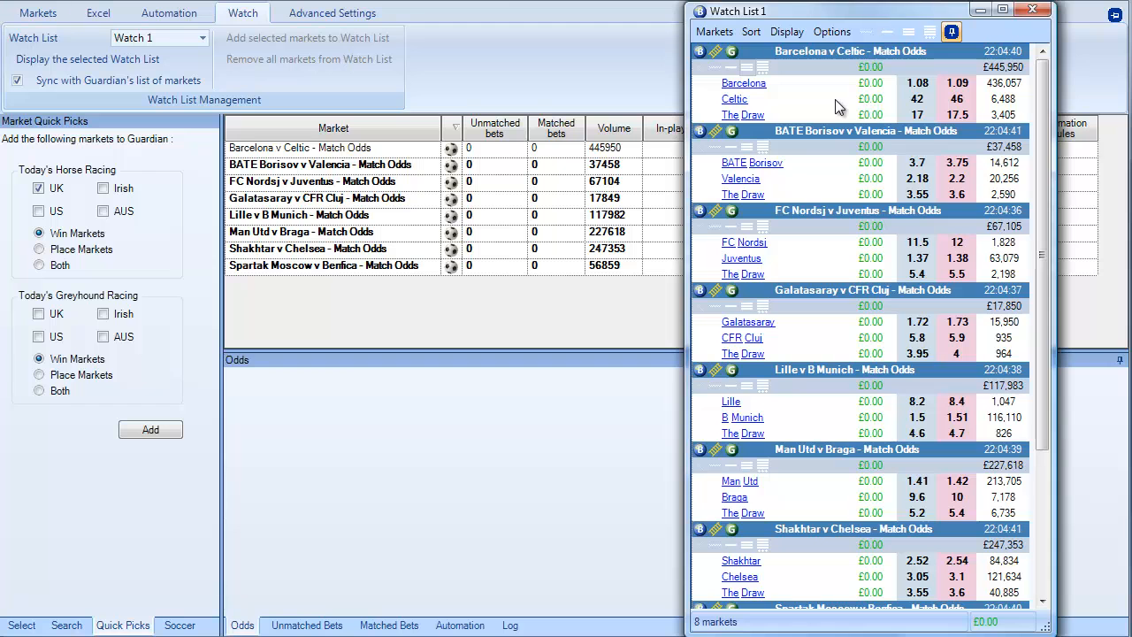
{"action": "mouse_move", "coordinate": [819, 323]}
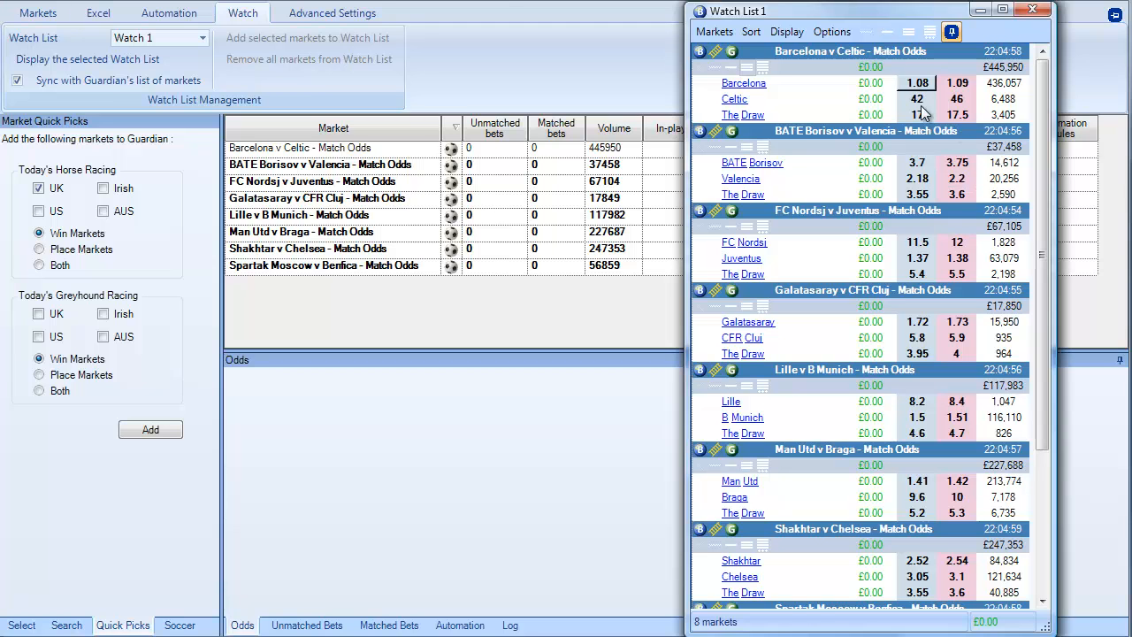
{"action": "mouse_move", "coordinate": [829, 61]}
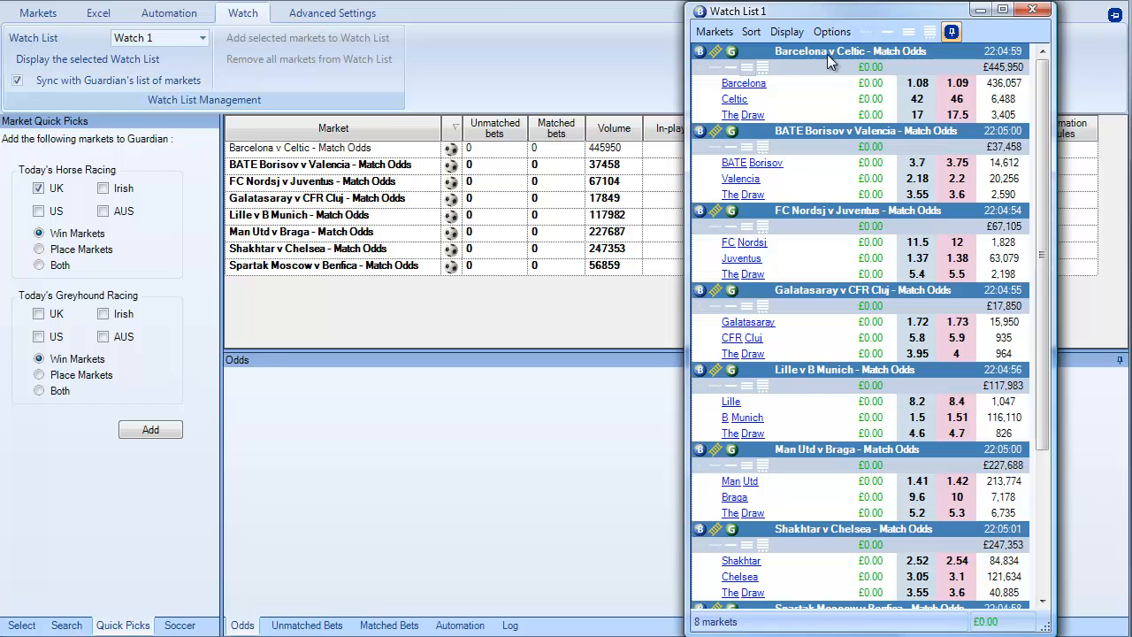
{"action": "left_click", "coordinate": [833, 32]}
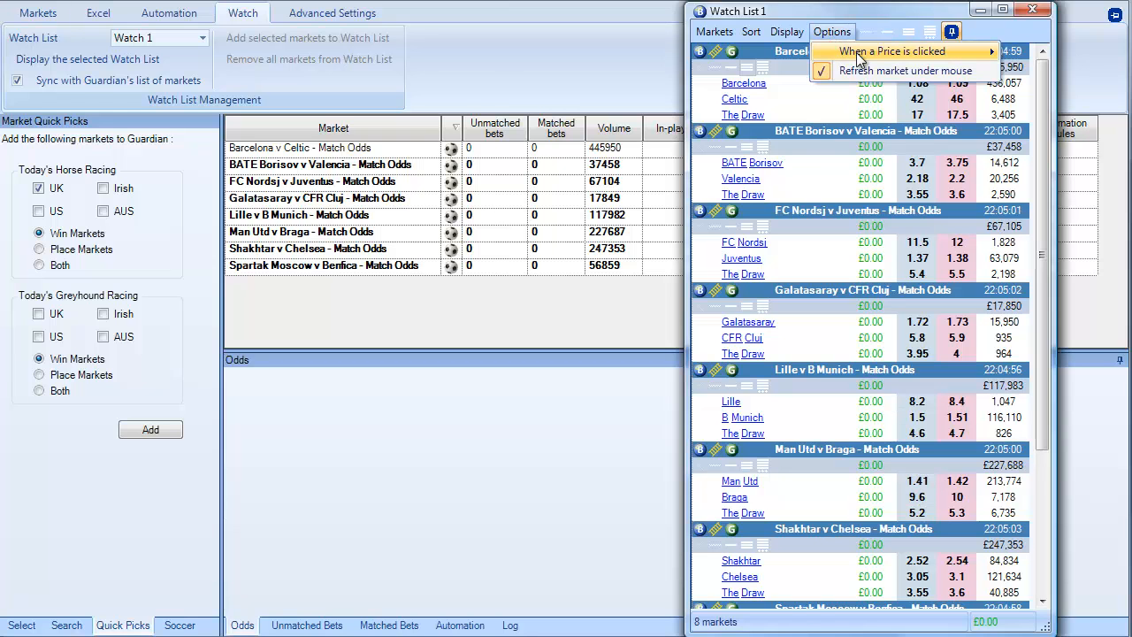
{"action": "mouse_move", "coordinate": [899, 51]}
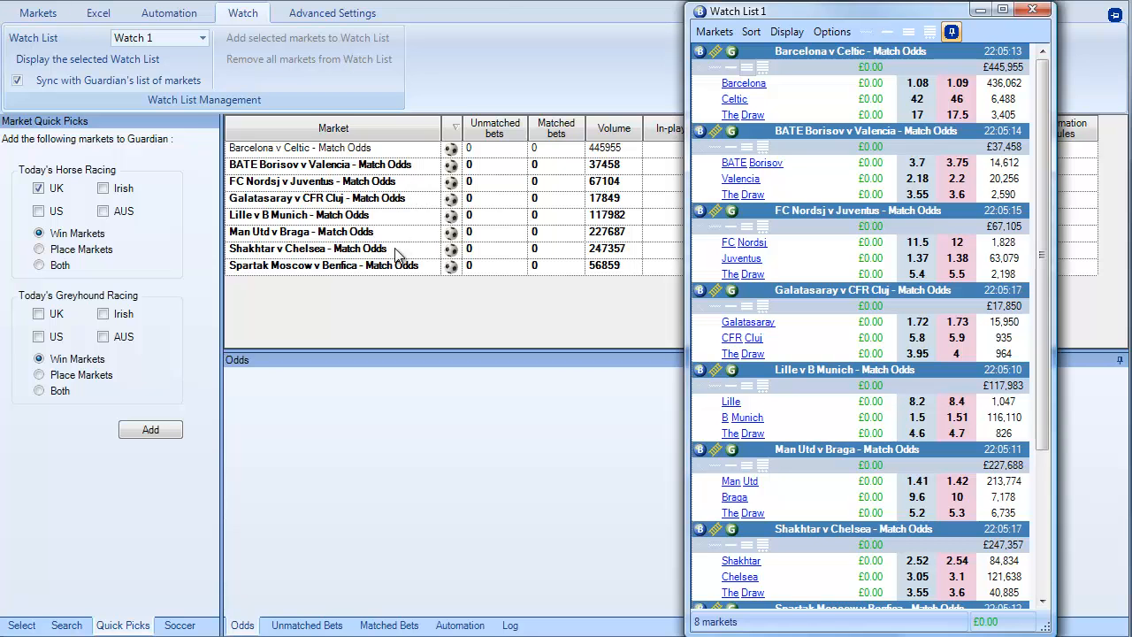
{"action": "mouse_move", "coordinate": [407, 198]}
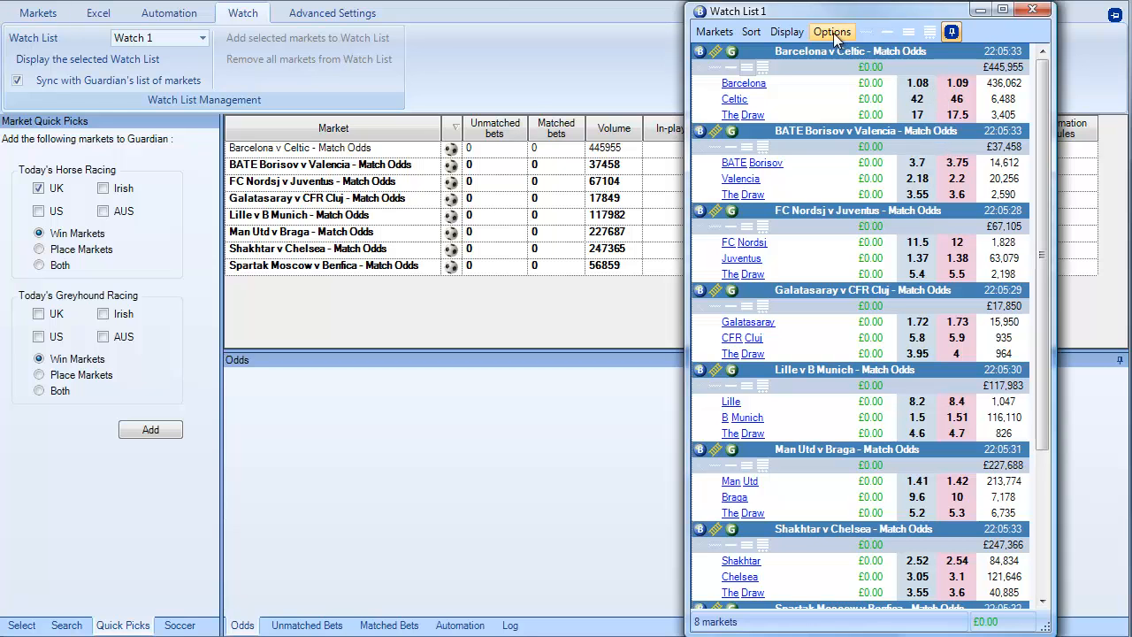
{"action": "left_click", "coordinate": [832, 32]}
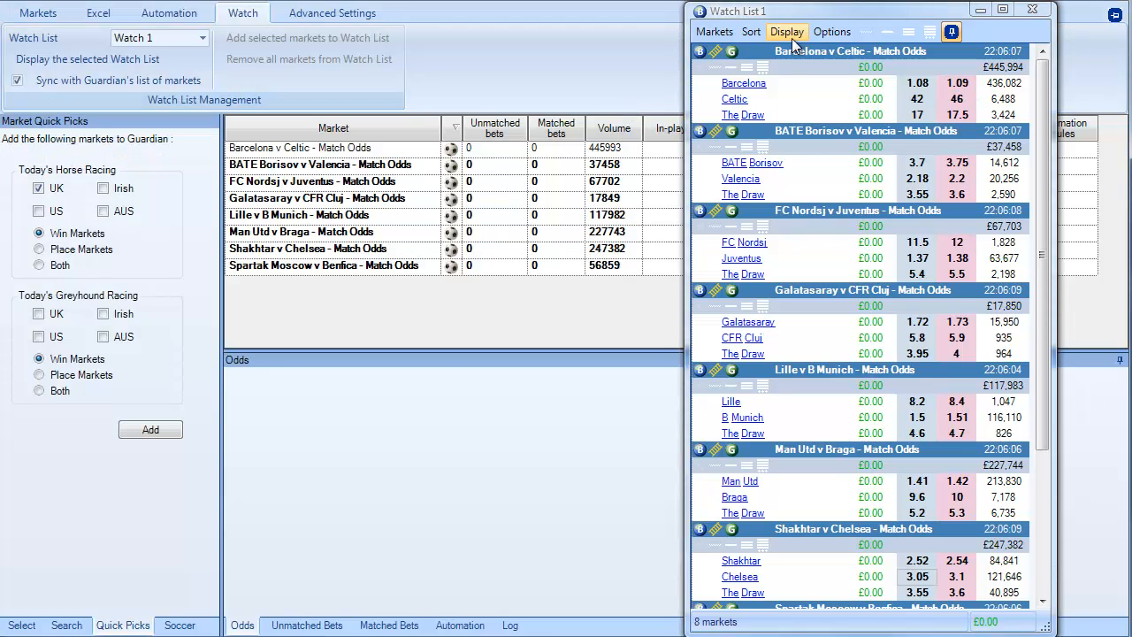
Step: Sort Watch List 1's markets by volume, then set them back to Not sorted
{"action": "left_click", "coordinate": [788, 31]}
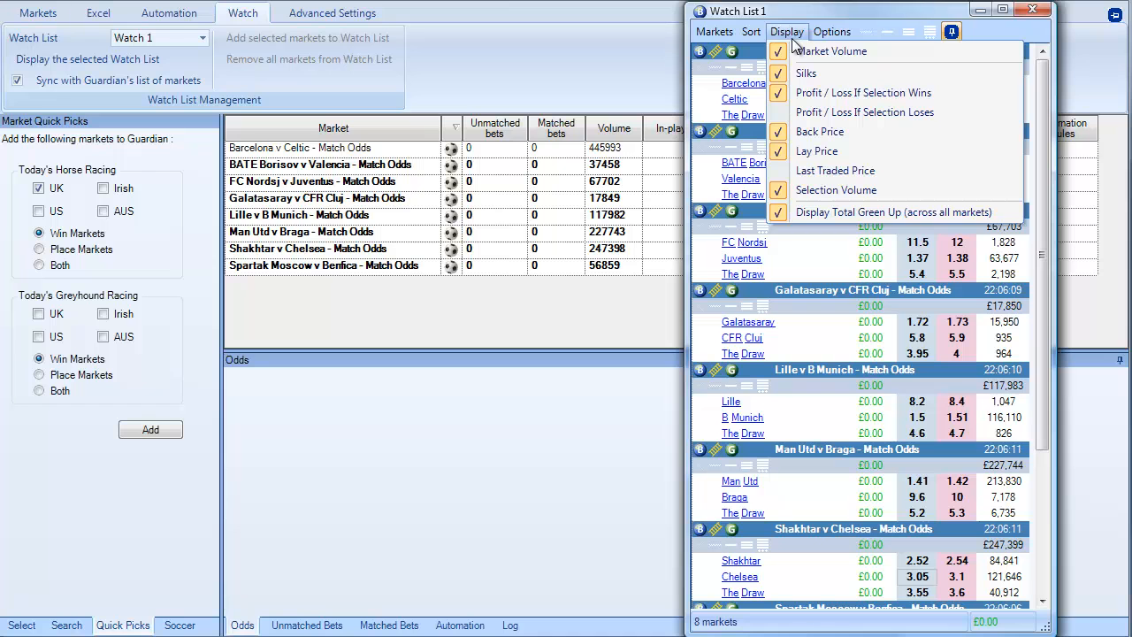
{"action": "mouse_move", "coordinate": [836, 189]}
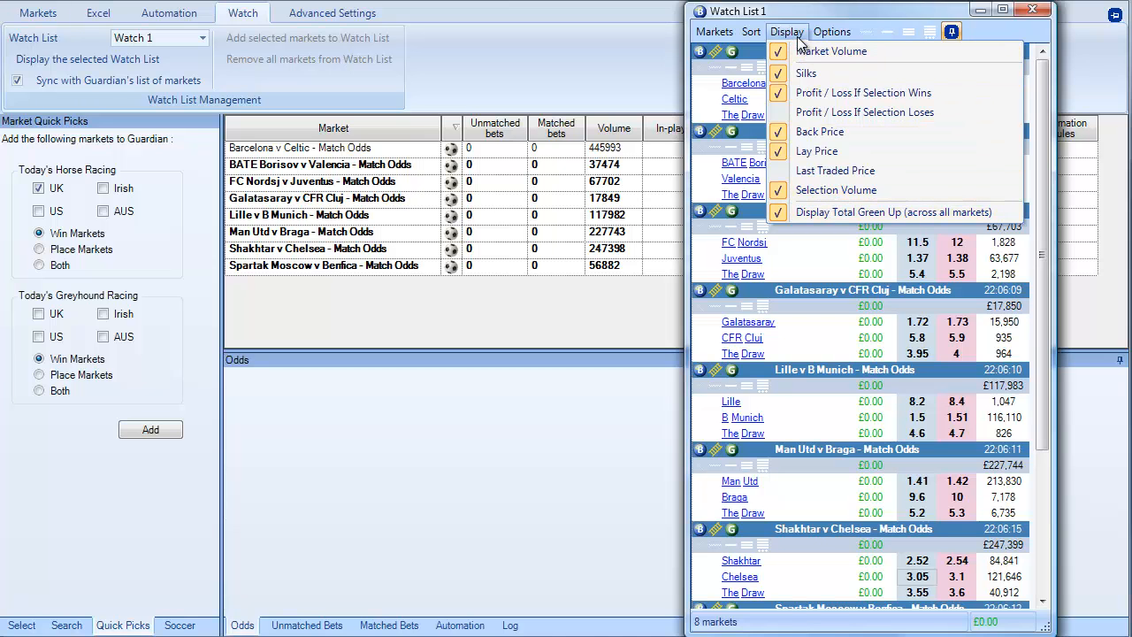
{"action": "left_click", "coordinate": [752, 32]}
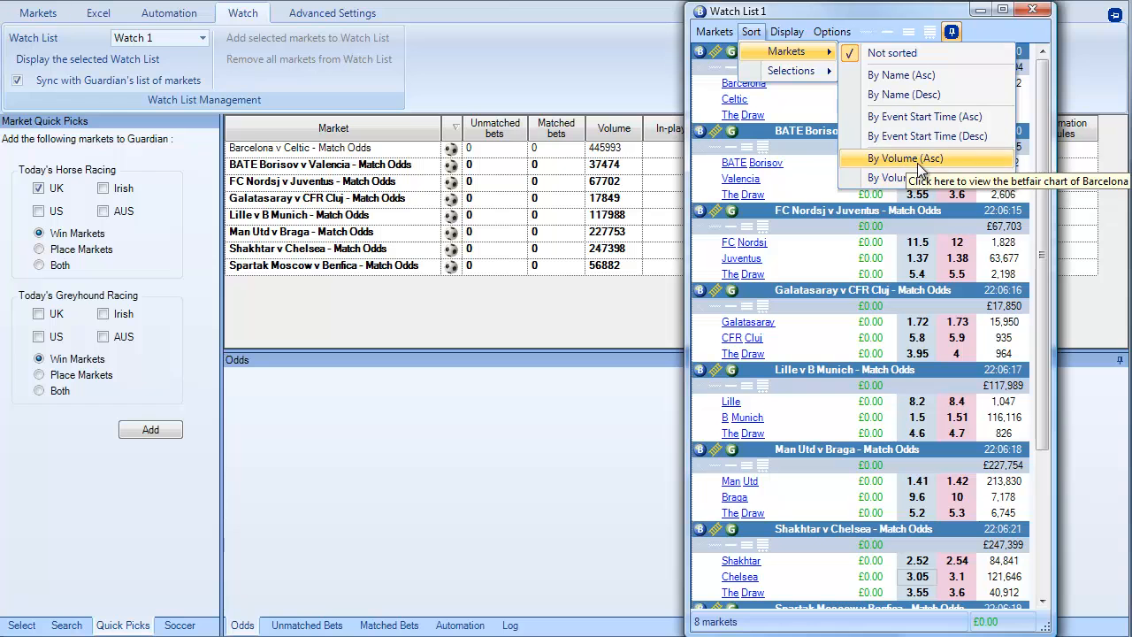
{"action": "left_click", "coordinate": [906, 158]}
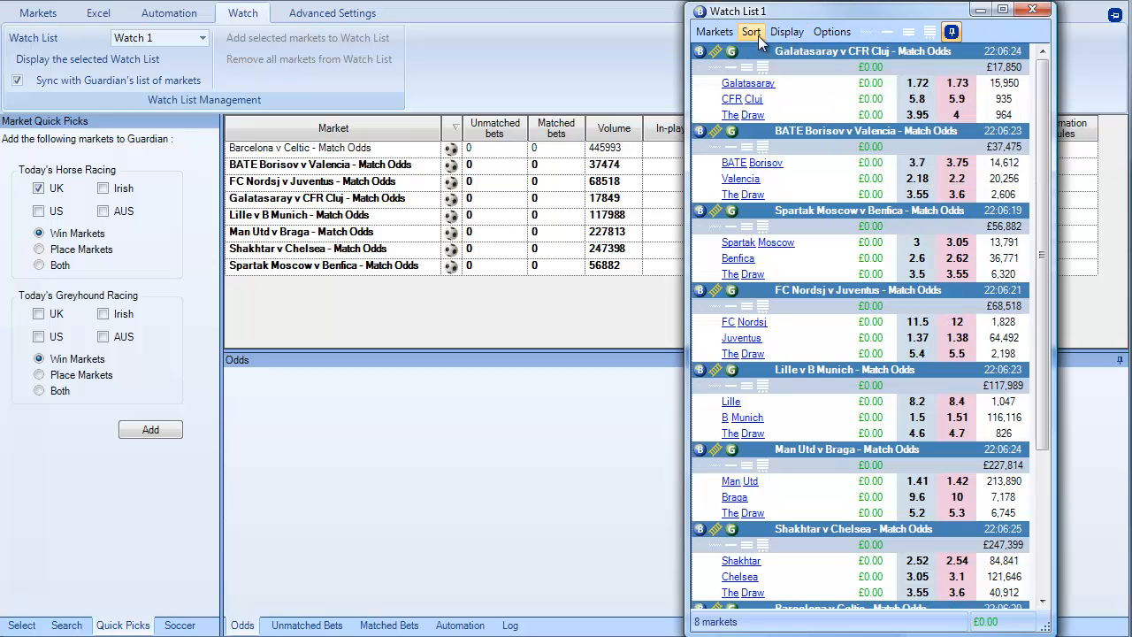
{"action": "left_click", "coordinate": [750, 32]}
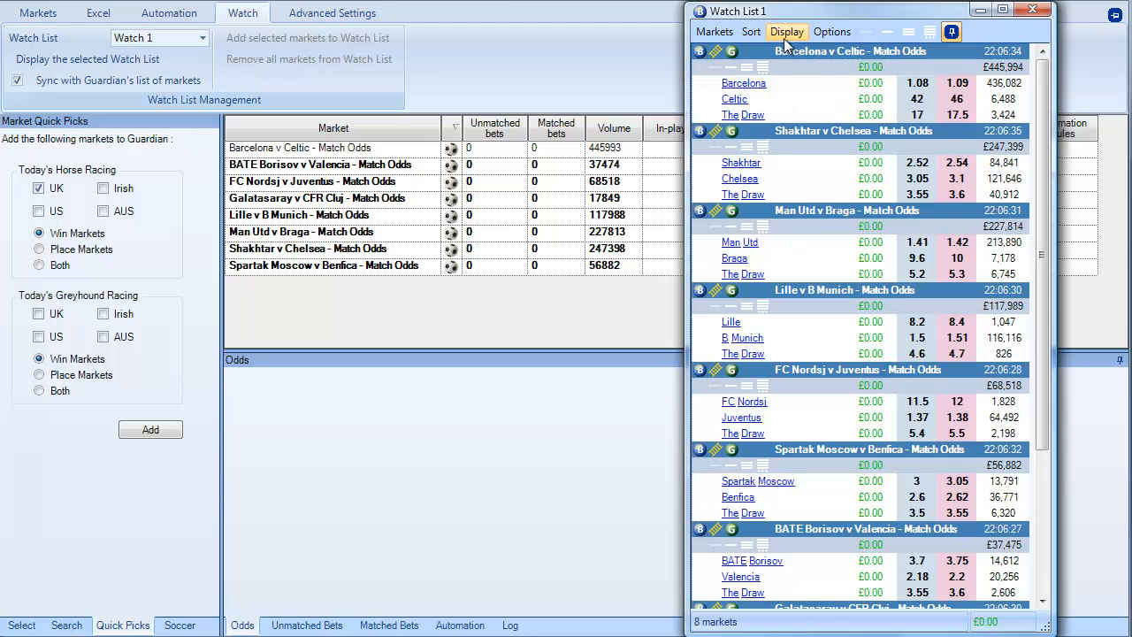
{"action": "left_click", "coordinate": [751, 31]}
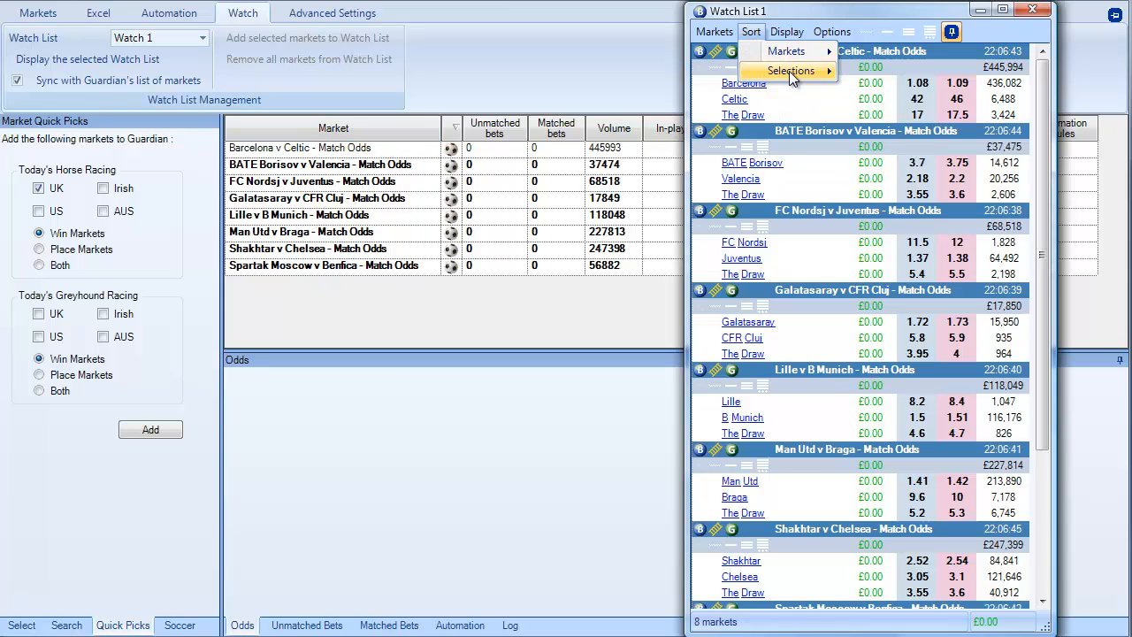
{"action": "left_click", "coordinate": [793, 70]}
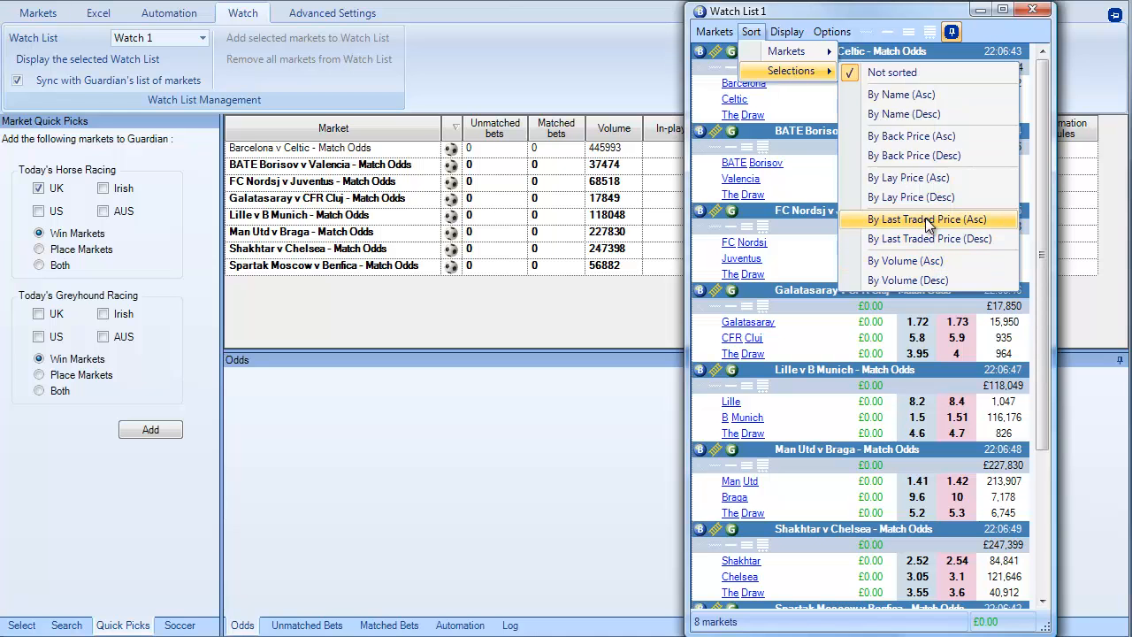
{"action": "mouse_move", "coordinate": [926, 280]}
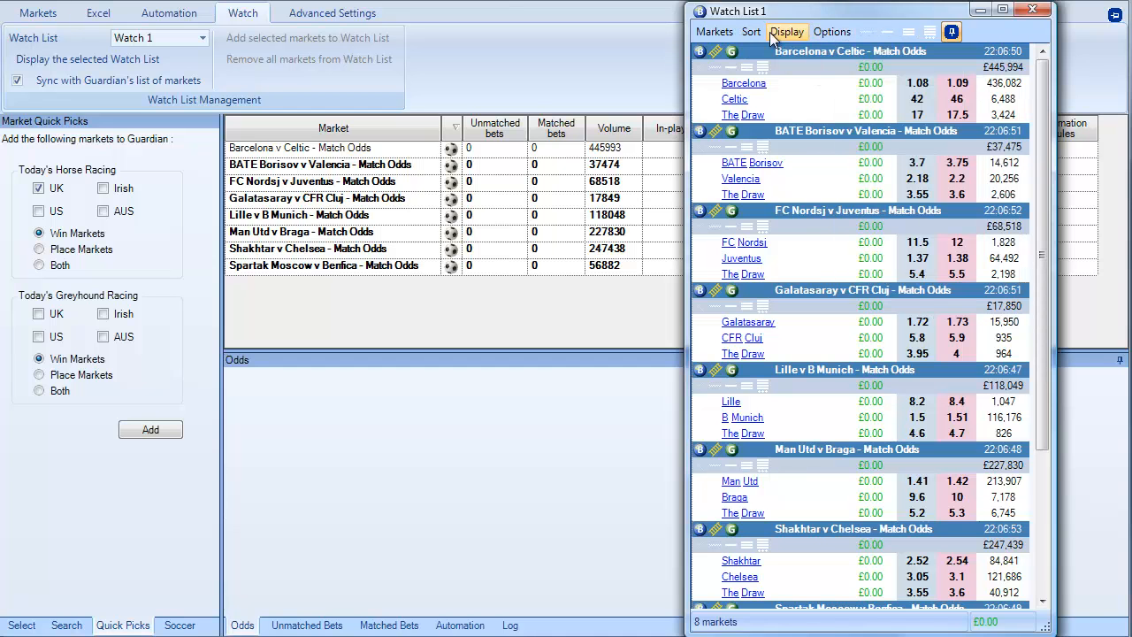
{"action": "left_click", "coordinate": [715, 31]}
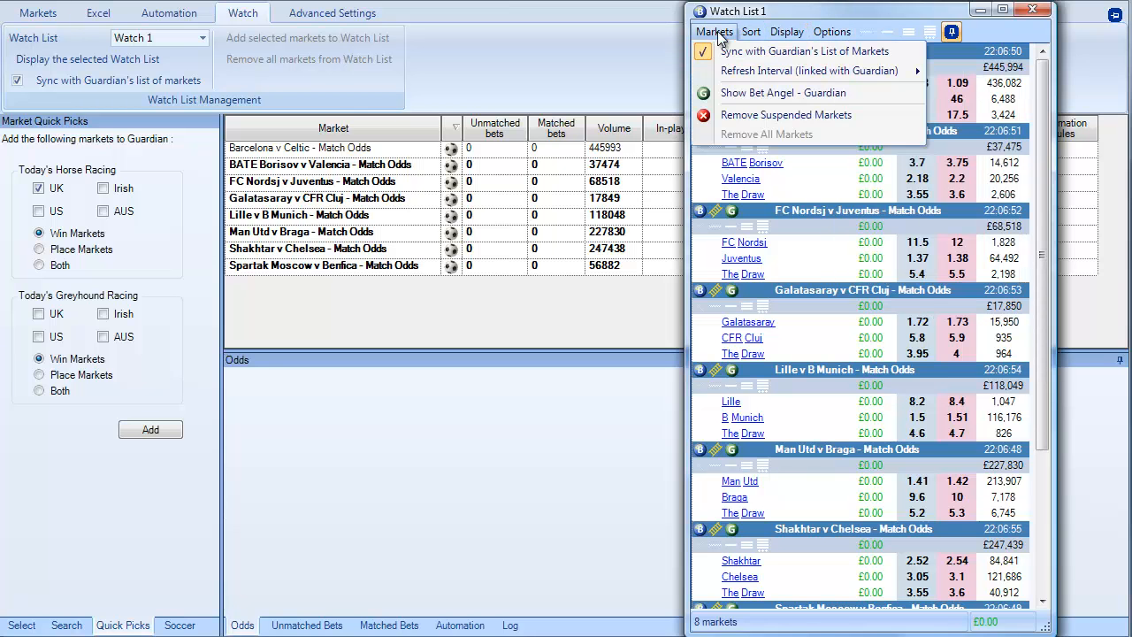
{"action": "mouse_move", "coordinate": [796, 71]}
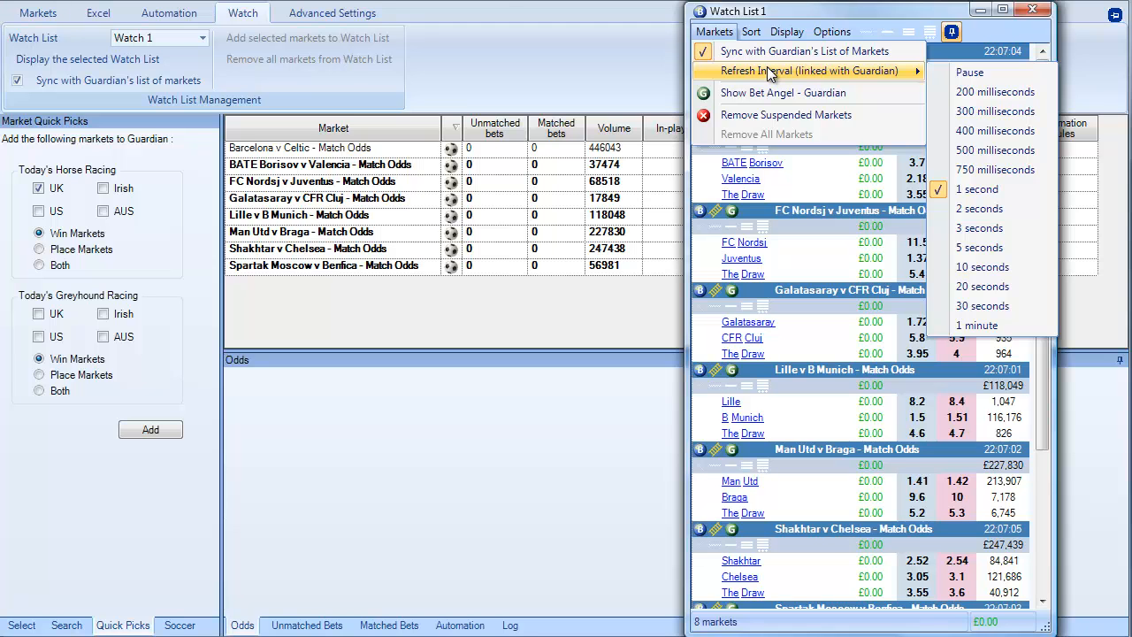
{"action": "left_click", "coordinate": [787, 32]}
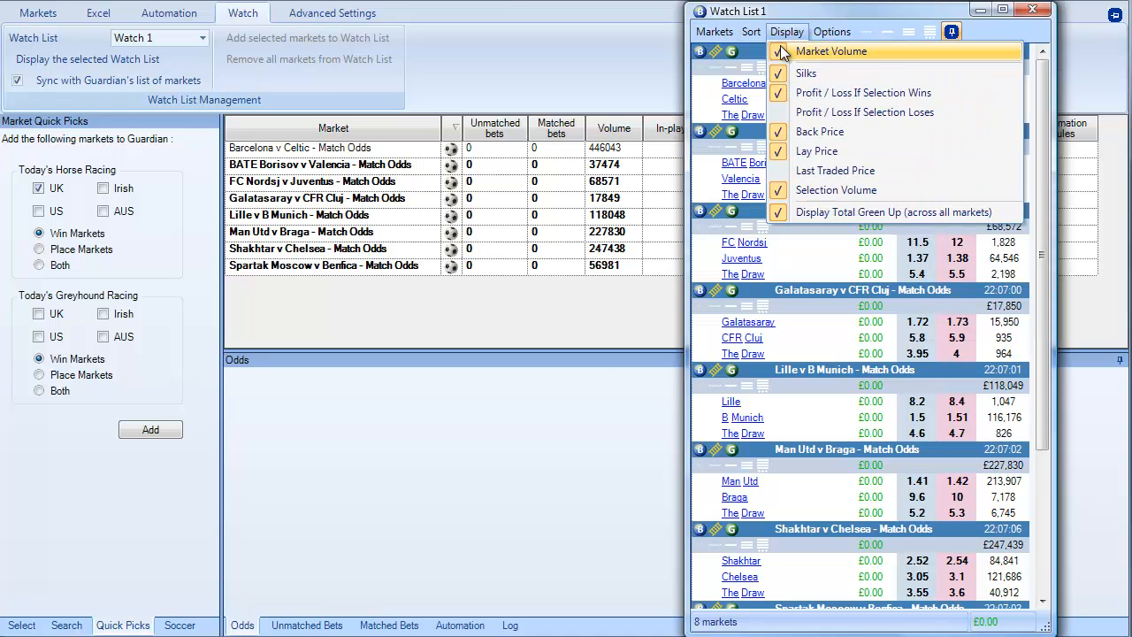
{"action": "left_click", "coordinate": [786, 32]}
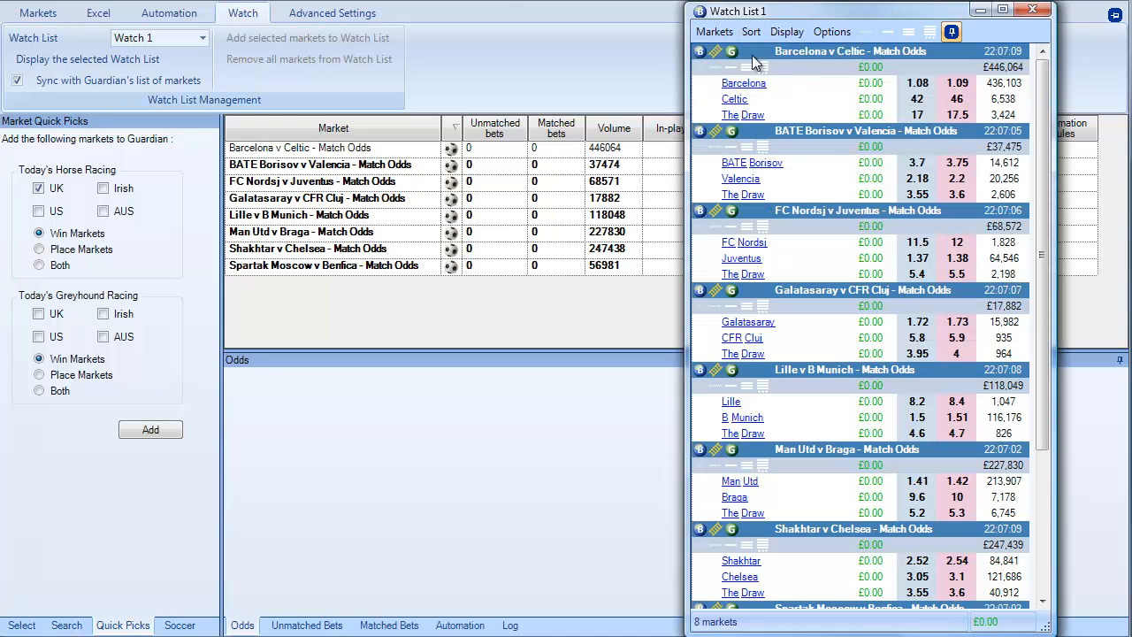
{"action": "mouse_move", "coordinate": [709, 50]}
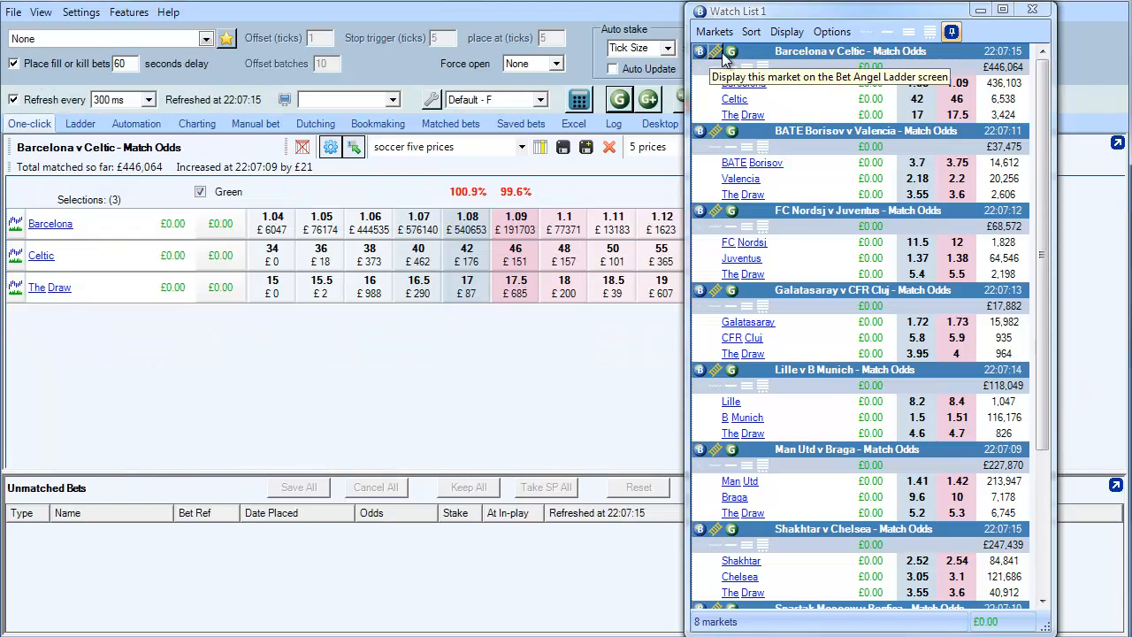
{"action": "left_click", "coordinate": [718, 50]}
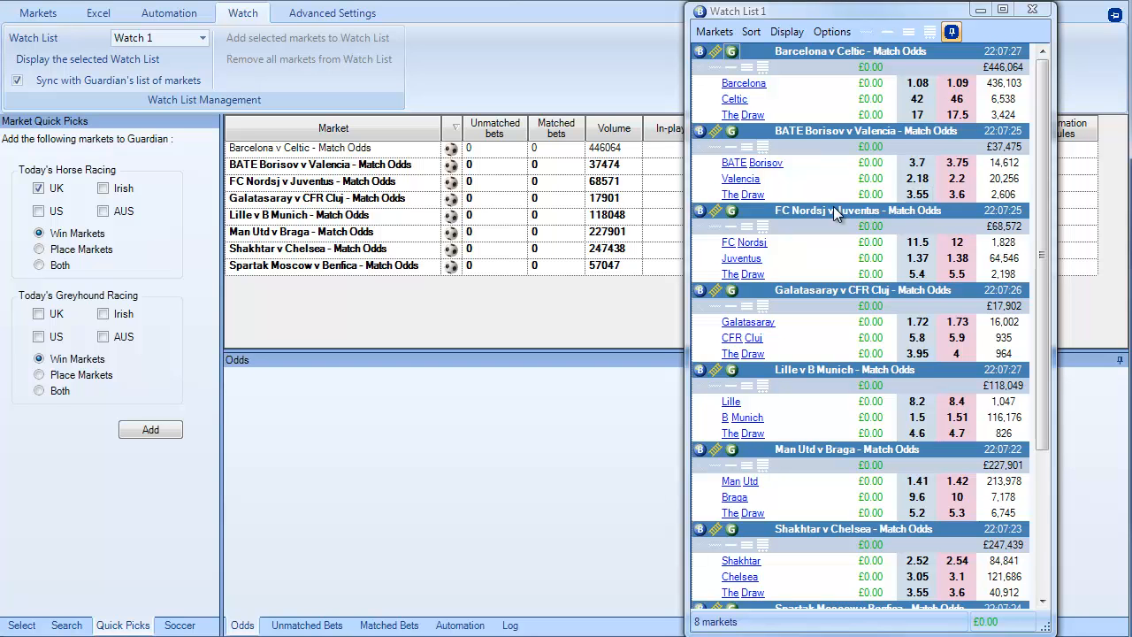
{"action": "mouse_move", "coordinate": [831, 166]}
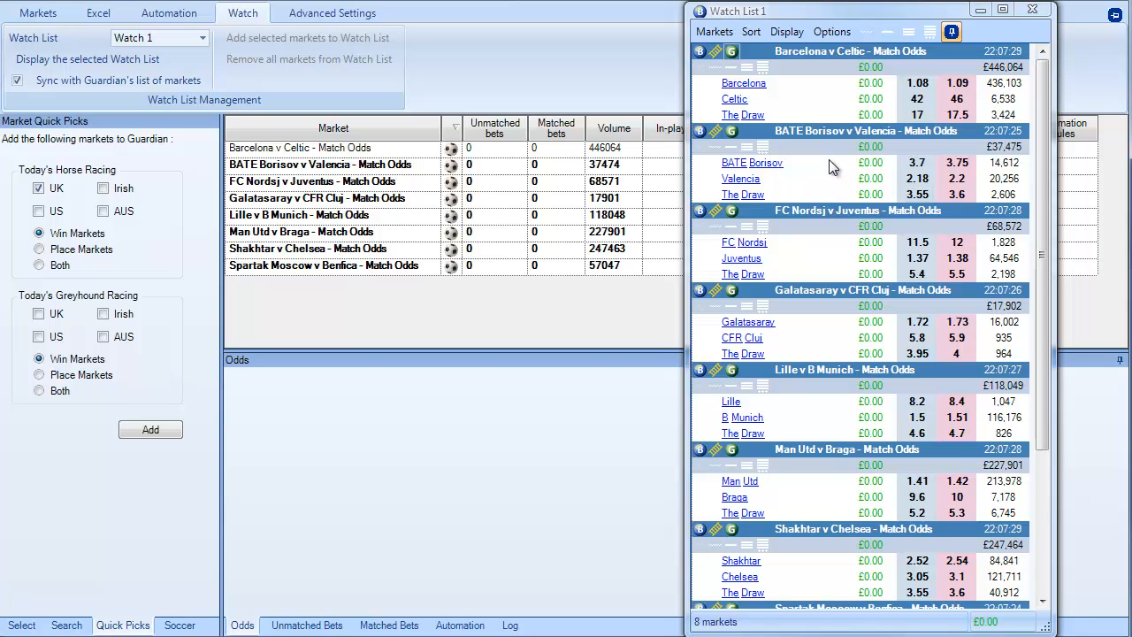
{"action": "mouse_move", "coordinate": [643, 156]}
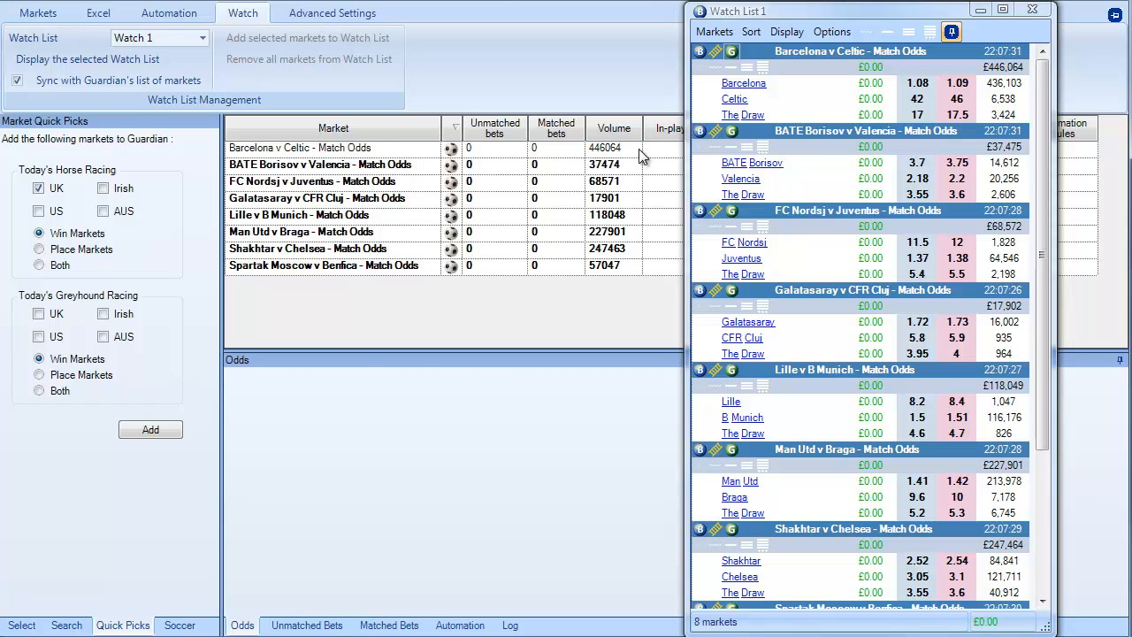
Step: Remove every football market from Guardian except Barcelona v Celtic - Match Odds
{"action": "left_click", "coordinate": [318, 164]}
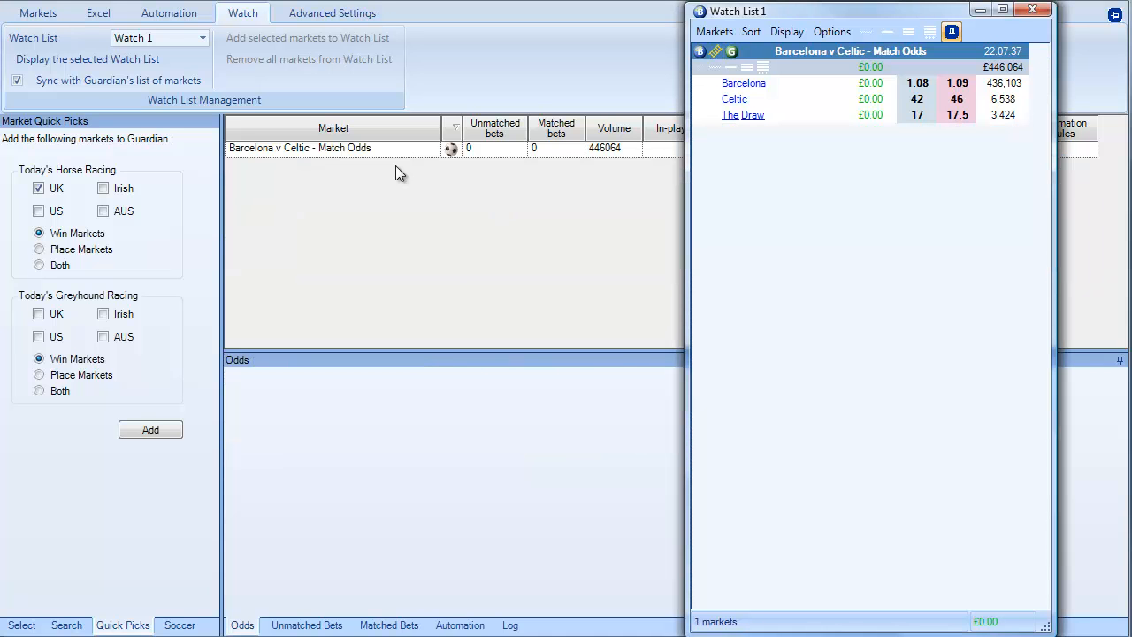
Step: Search for 'barcelona and celtic' and add the Barcelona v Celtic sub-markets to Guardian
{"action": "left_click", "coordinate": [68, 626]}
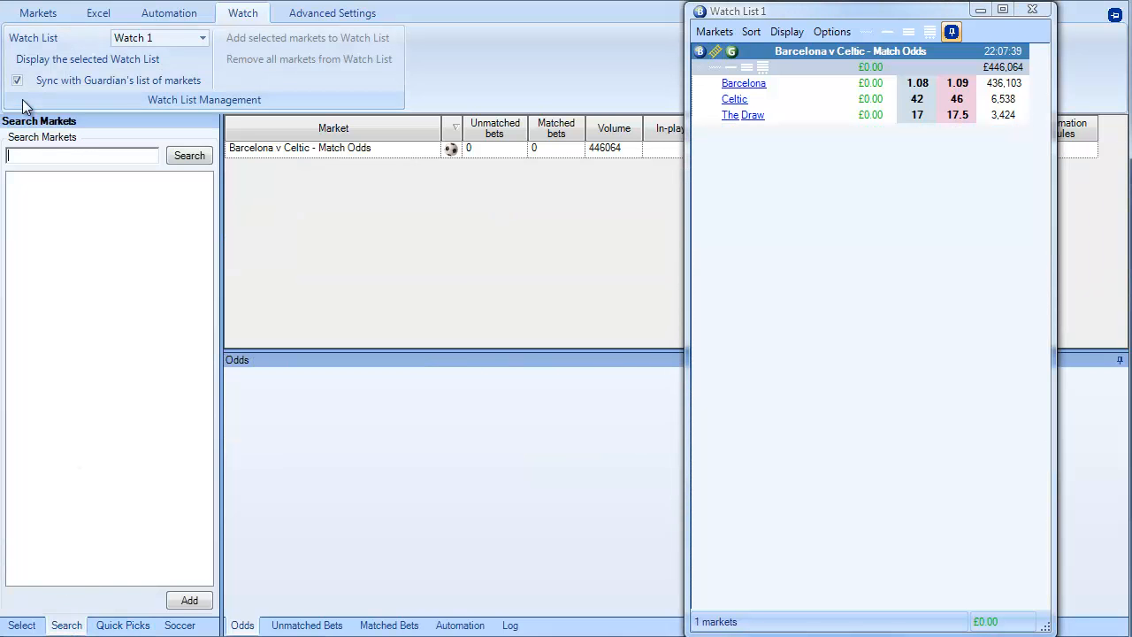
{"action": "type", "text": "barcelona and cel"}
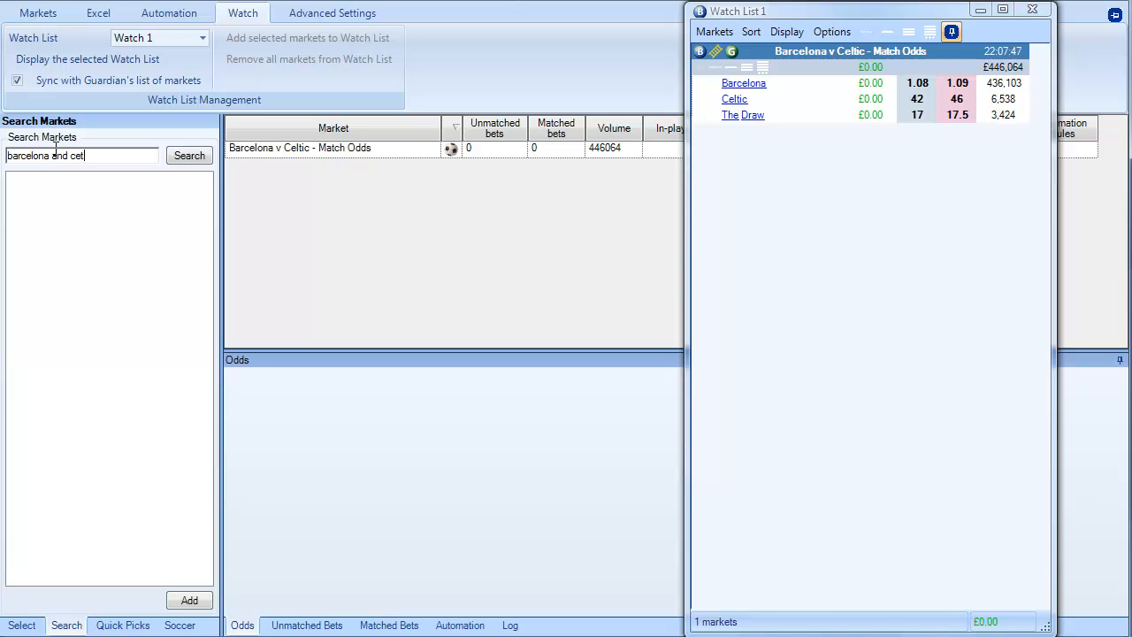
{"action": "left_click", "coordinate": [189, 155]}
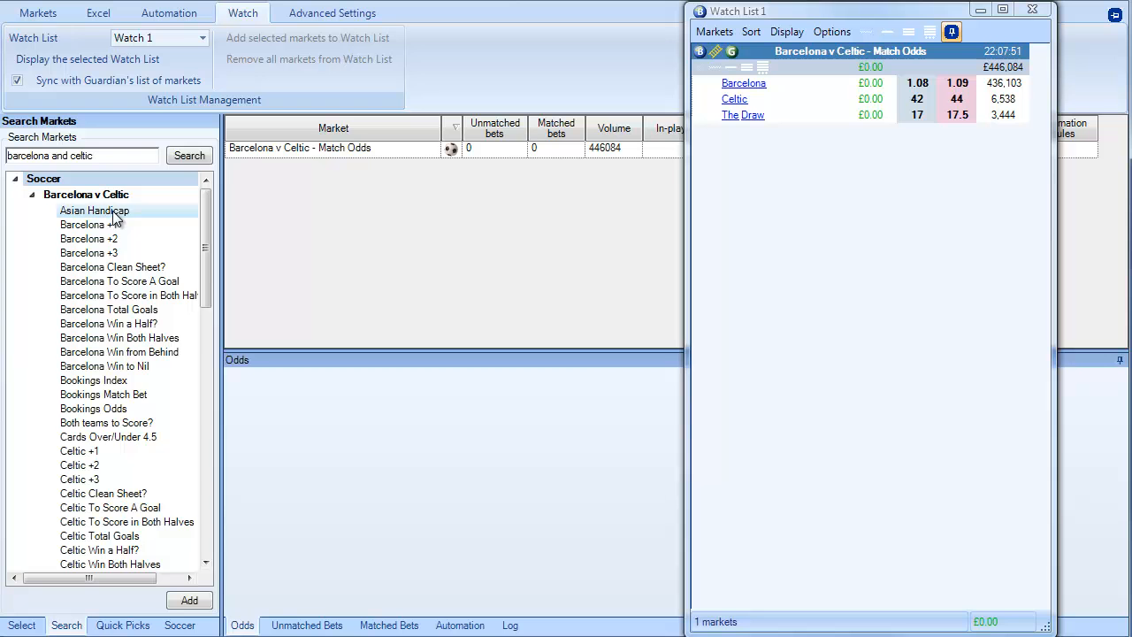
{"action": "scroll", "scroll_direction": "down", "scroll_amount": 3}
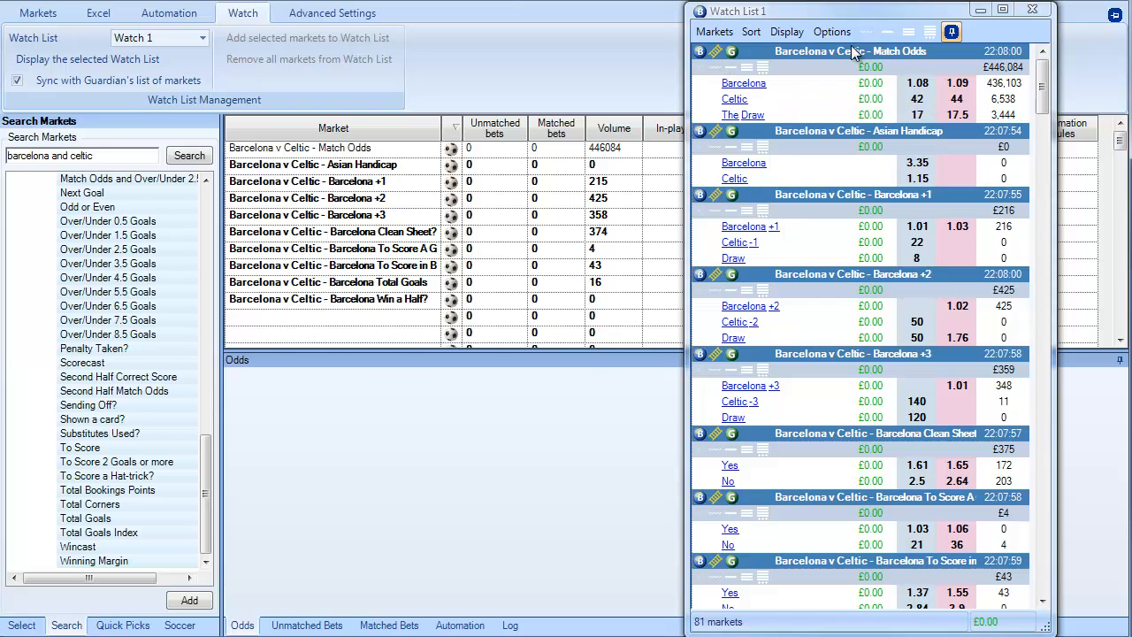
Step: Hide selections for all Watch List 1 markets, then show Match Odds' three selections
{"action": "left_click", "coordinate": [891, 32]}
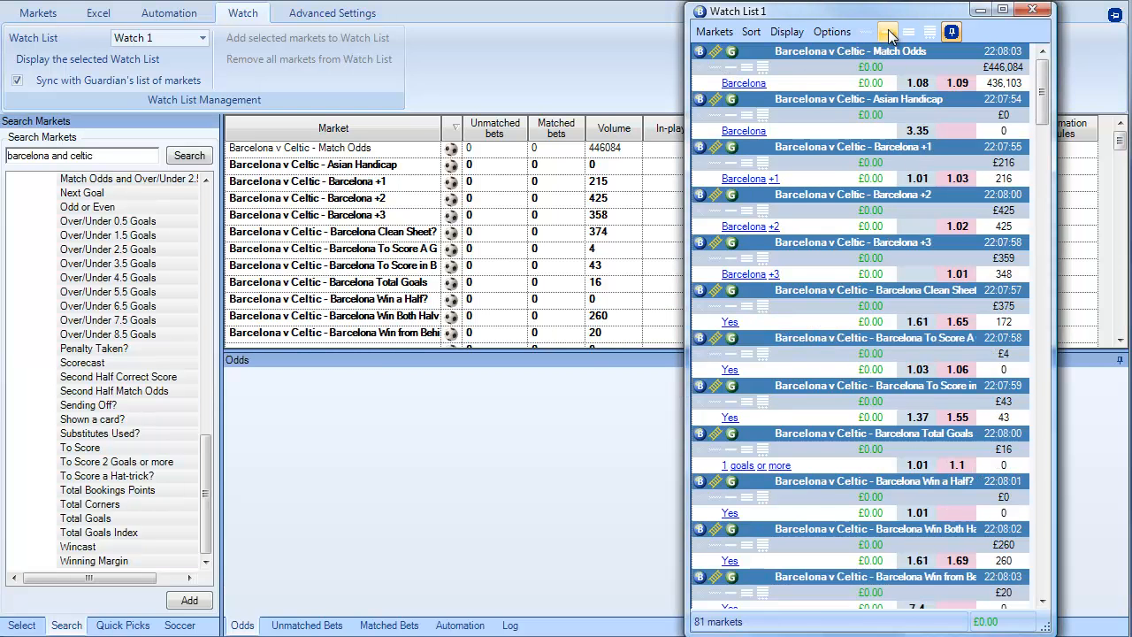
{"action": "left_click", "coordinate": [887, 31]}
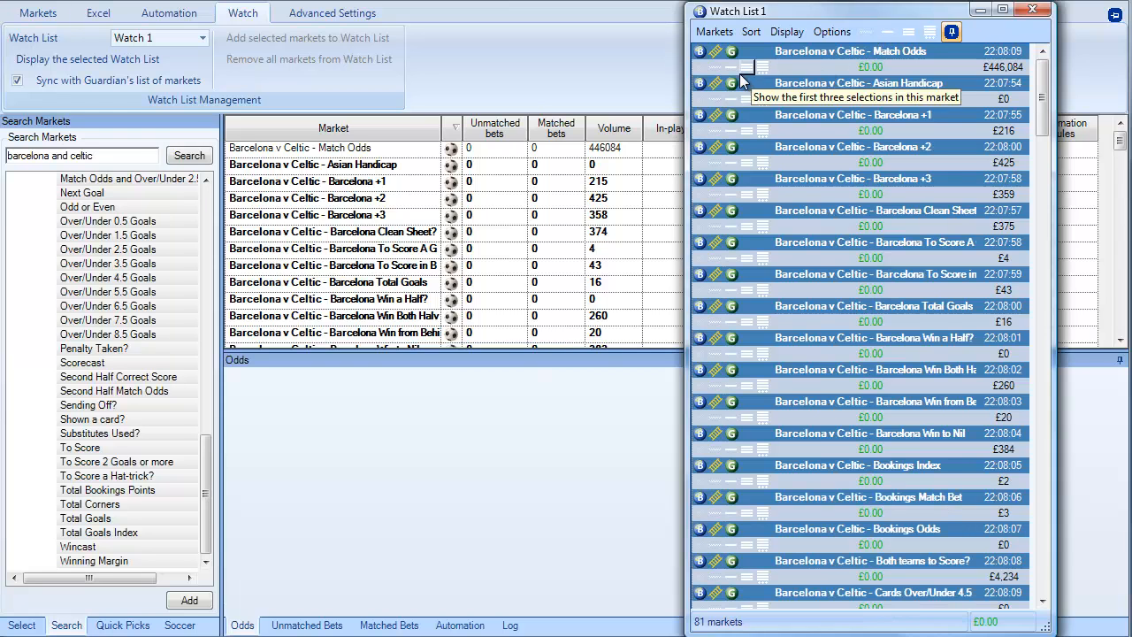
{"action": "left_click", "coordinate": [743, 66]}
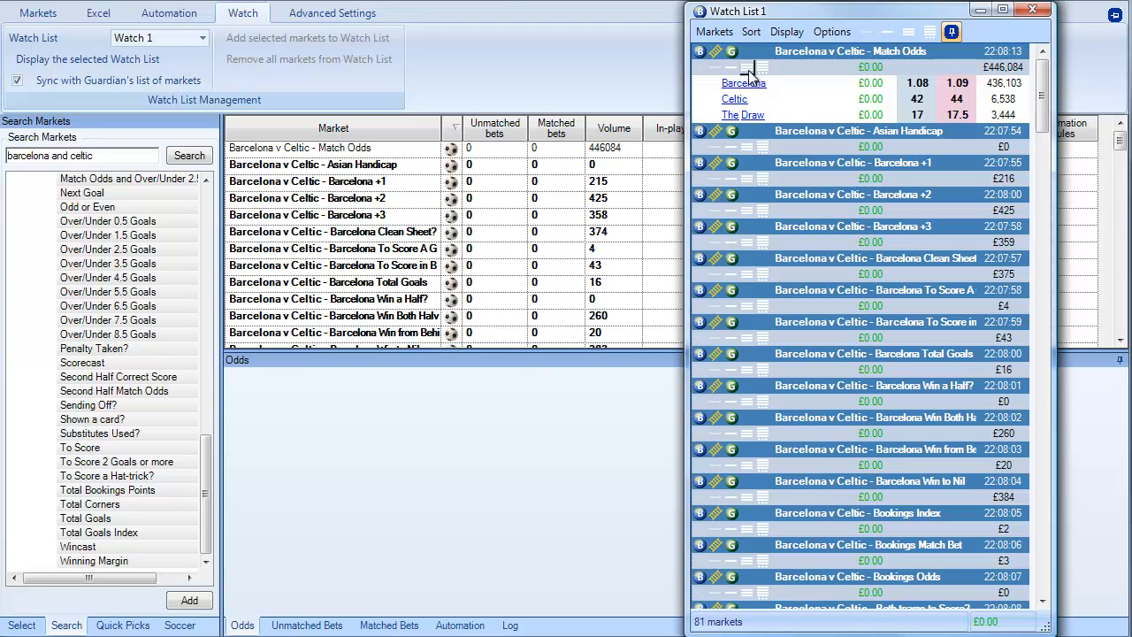
{"action": "mouse_move", "coordinate": [798, 291]}
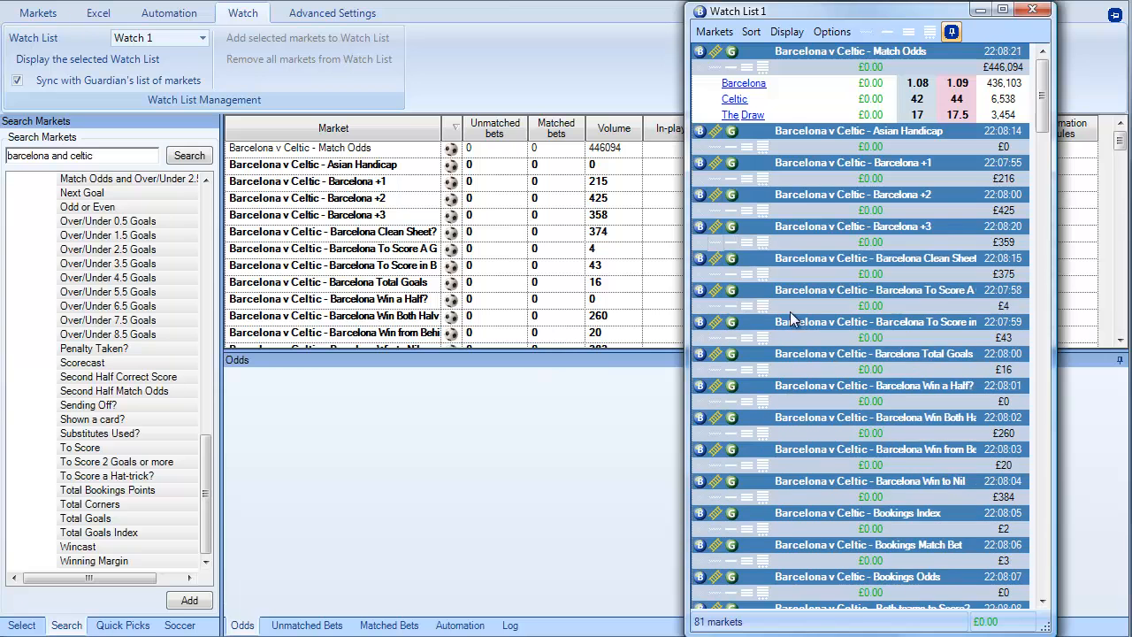
{"action": "scroll", "scroll_direction": "down", "scroll_amount": 3}
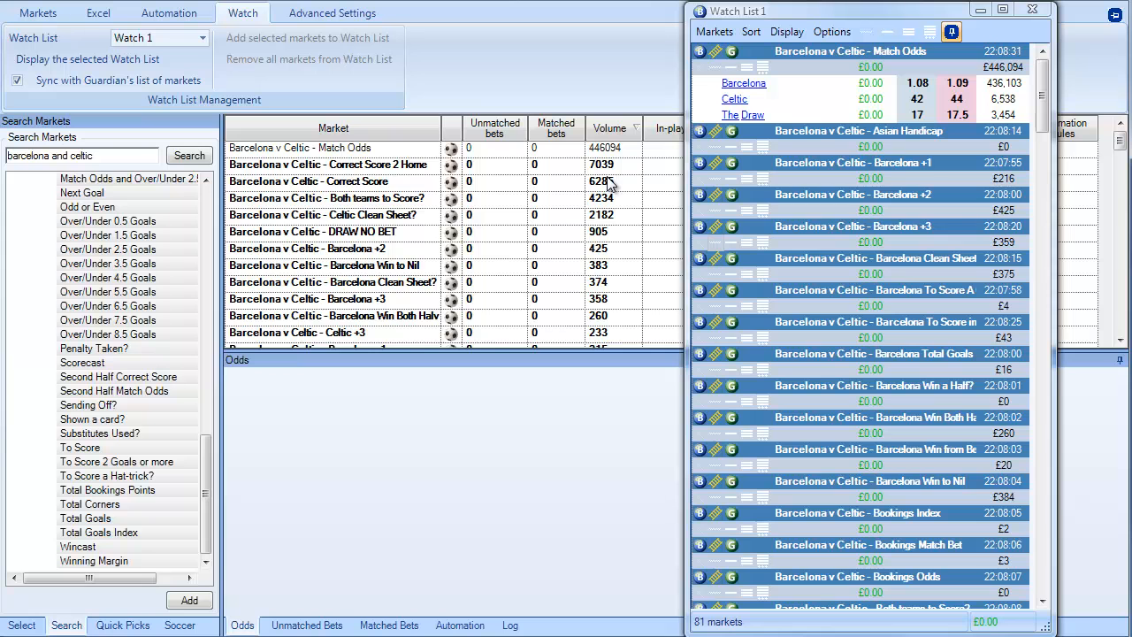
Step: Sort Watch List 1 markets by volume descending and expand Correct Score 2 Home's selections
{"action": "left_click", "coordinate": [750, 31]}
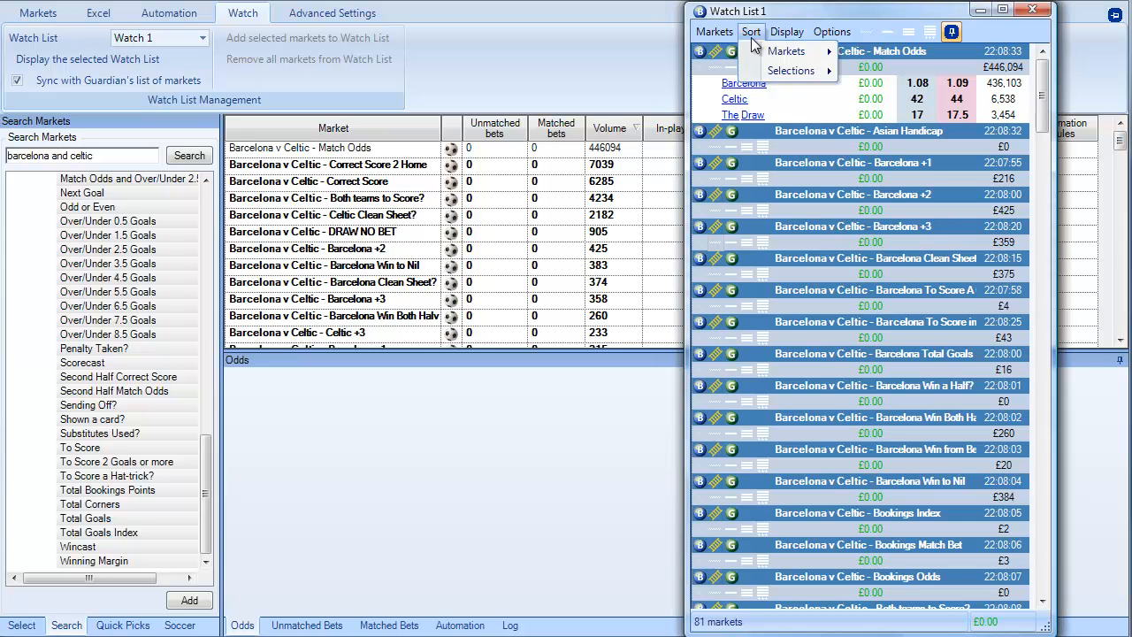
{"action": "left_click", "coordinate": [796, 50]}
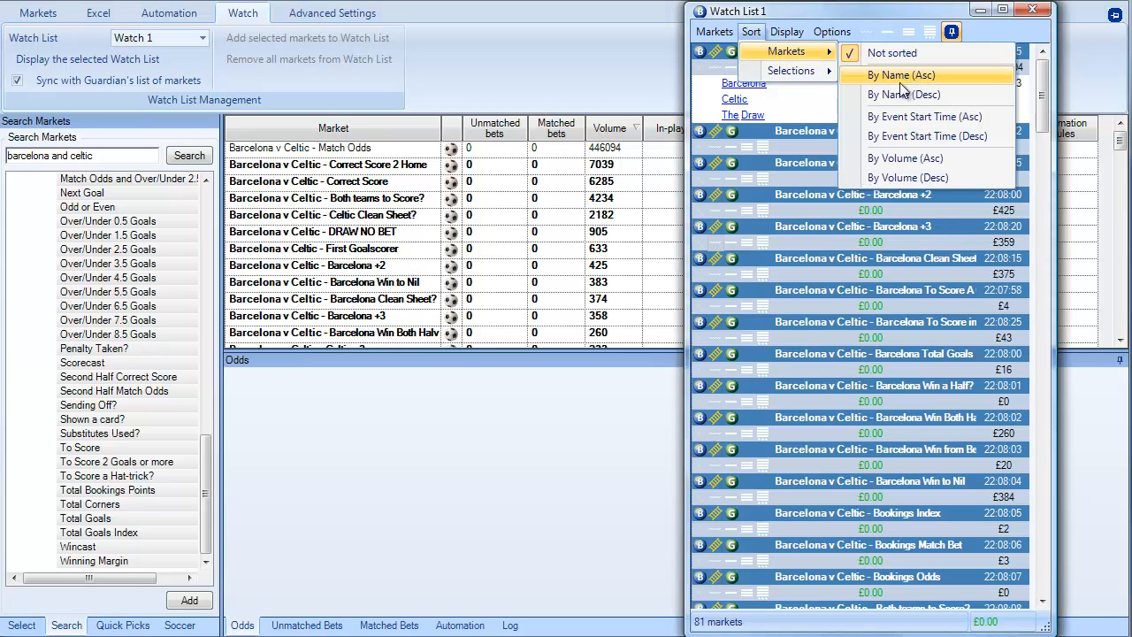
{"action": "left_click", "coordinate": [913, 75]}
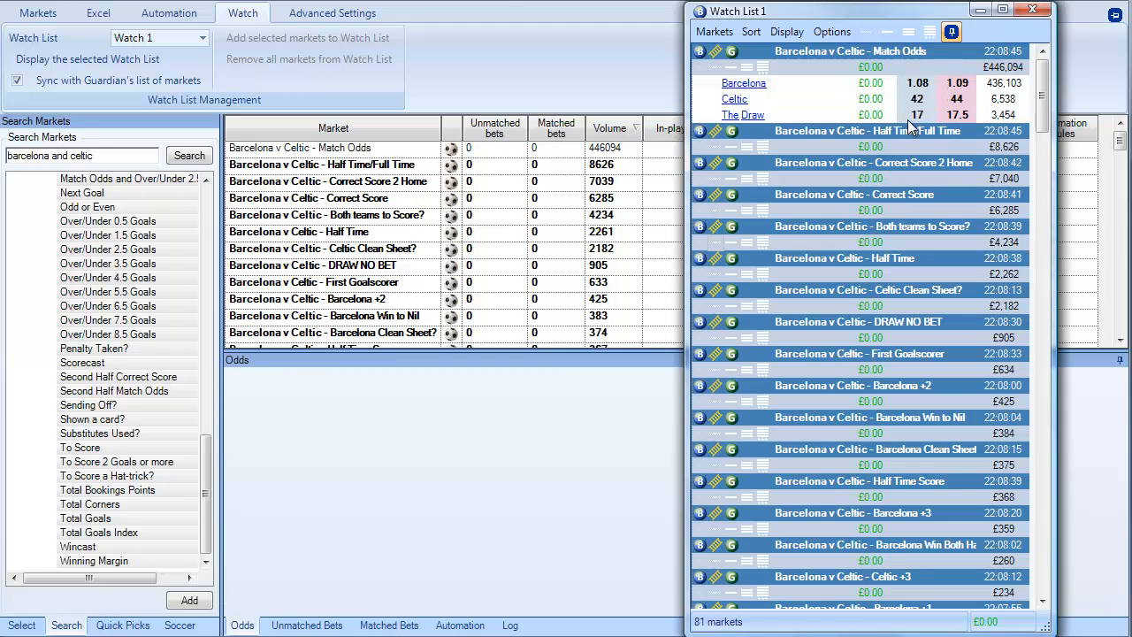
{"action": "mouse_move", "coordinate": [765, 220]}
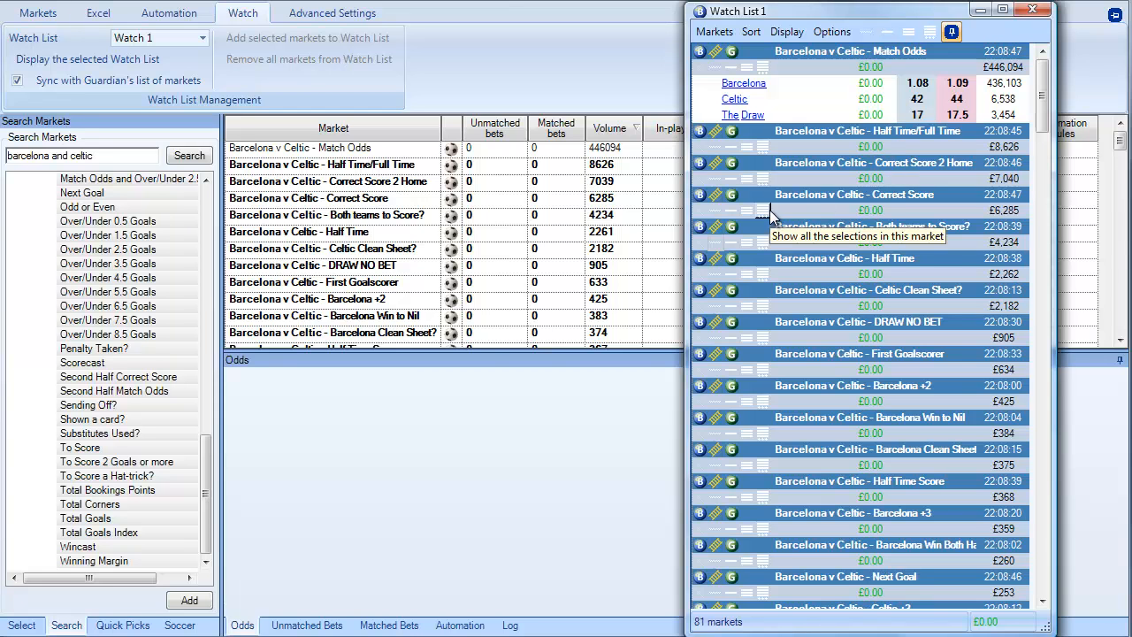
{"action": "left_click", "coordinate": [756, 210]}
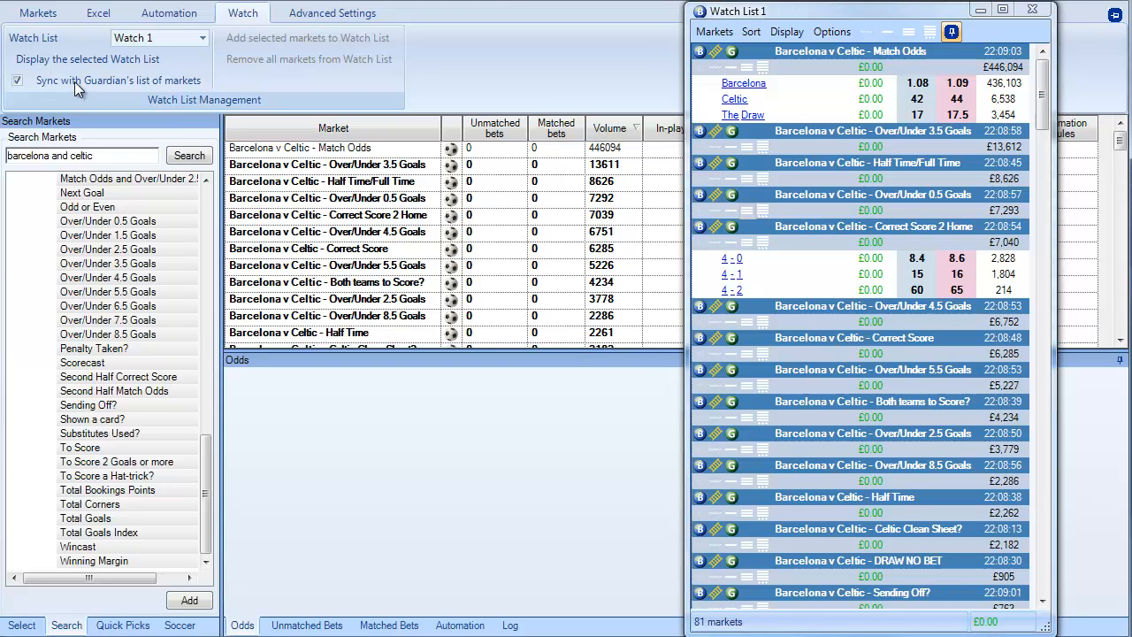
Step: Turn off Guardian sync and remove 73 markets, keeping eight Barcelona v Celtic markets
{"action": "left_click", "coordinate": [20, 82]}
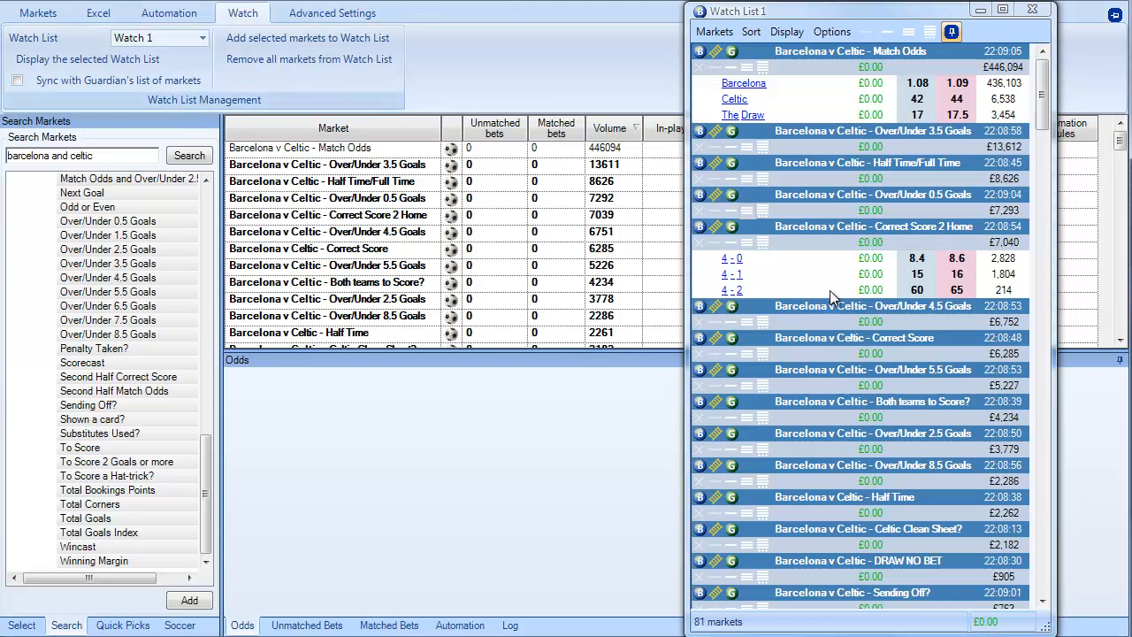
{"action": "mouse_move", "coordinate": [703, 516]}
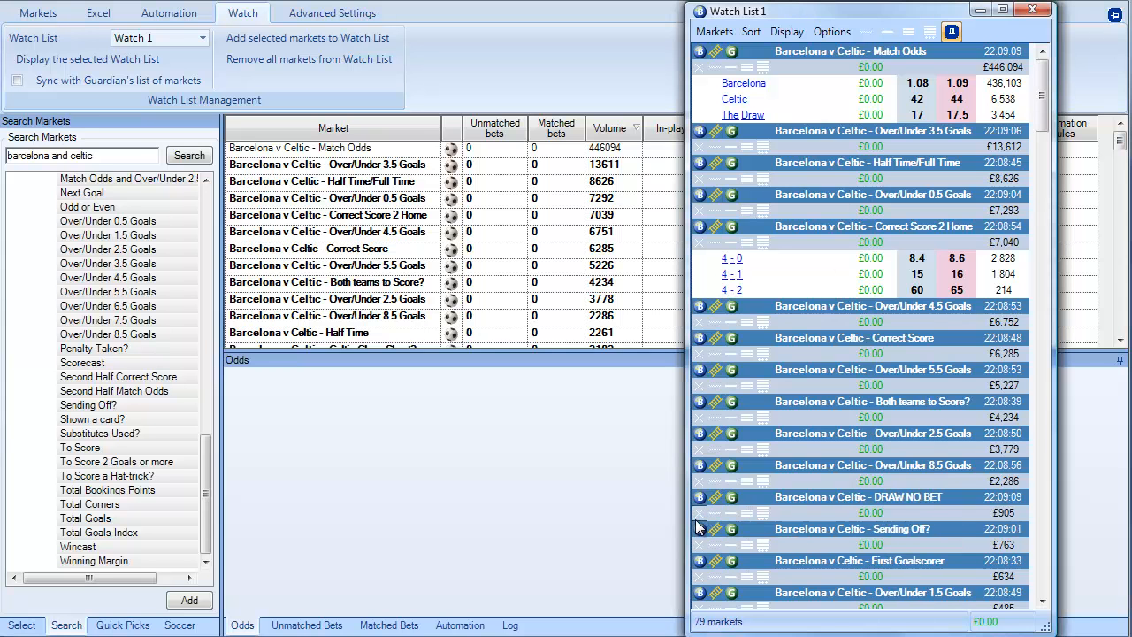
{"action": "left_click", "coordinate": [327, 282]}
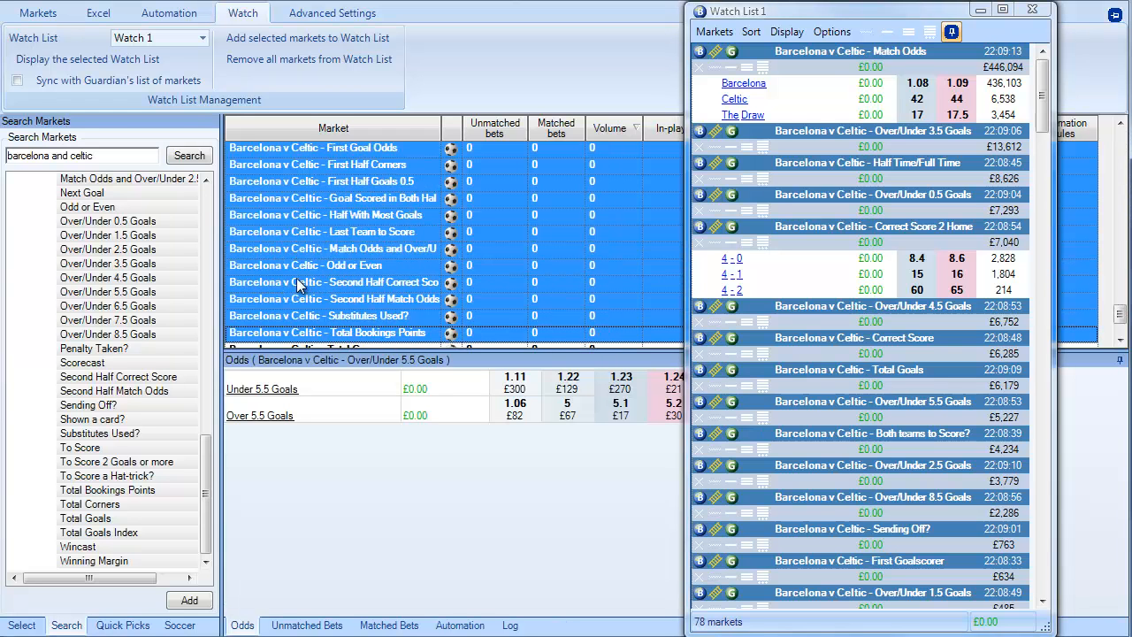
{"action": "scroll", "scroll_direction": "down", "scroll_amount": 3}
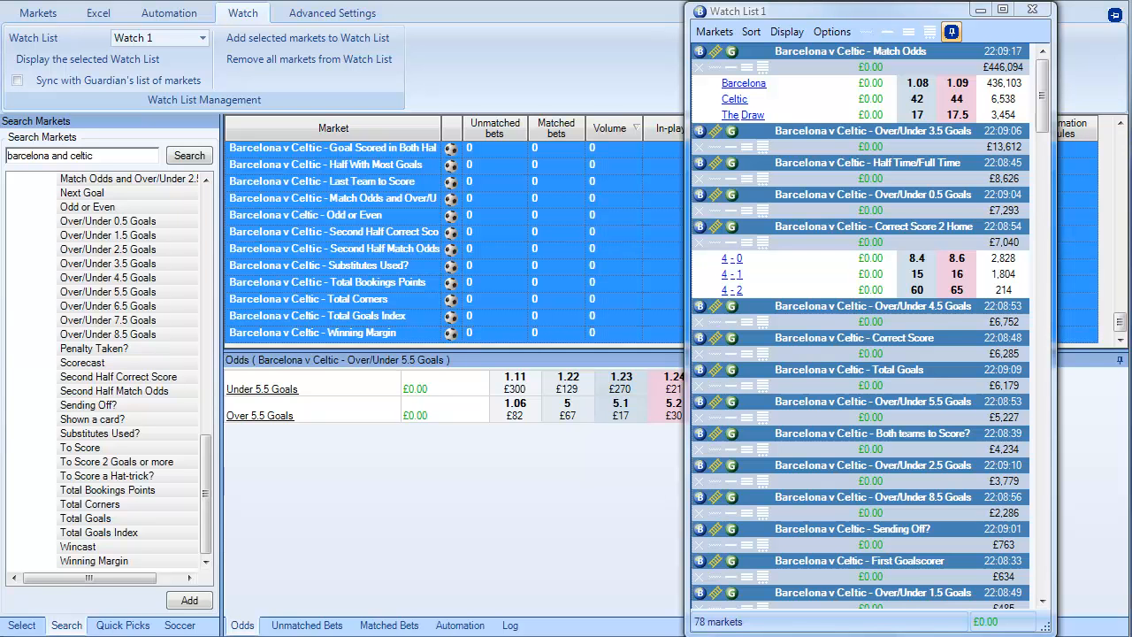
{"action": "left_click", "coordinate": [308, 58]}
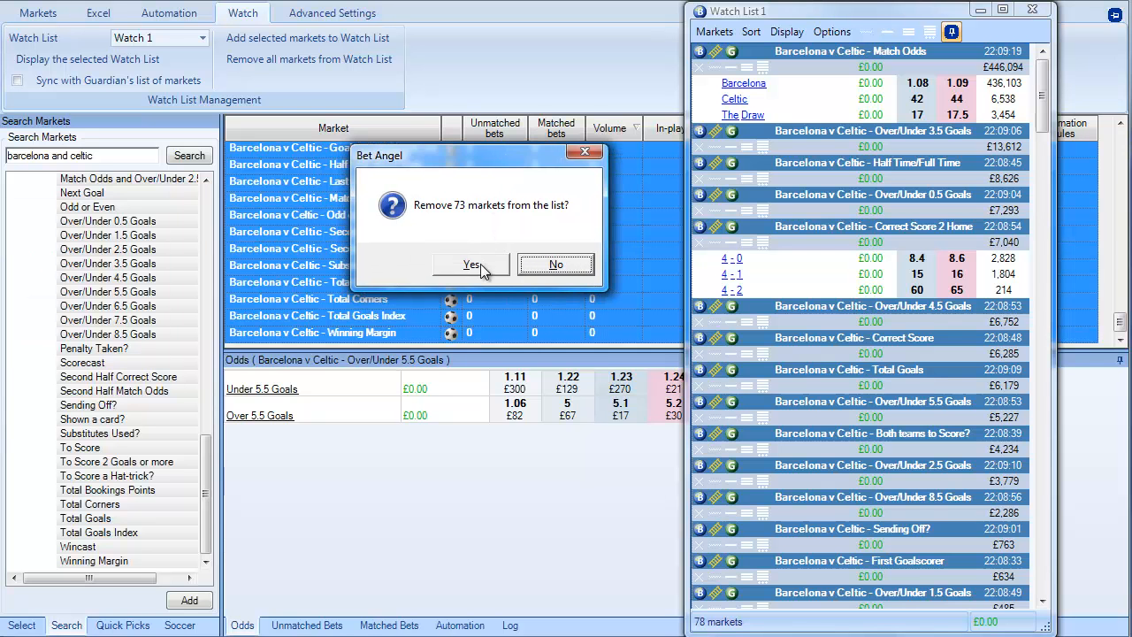
{"action": "left_click", "coordinate": [469, 264]}
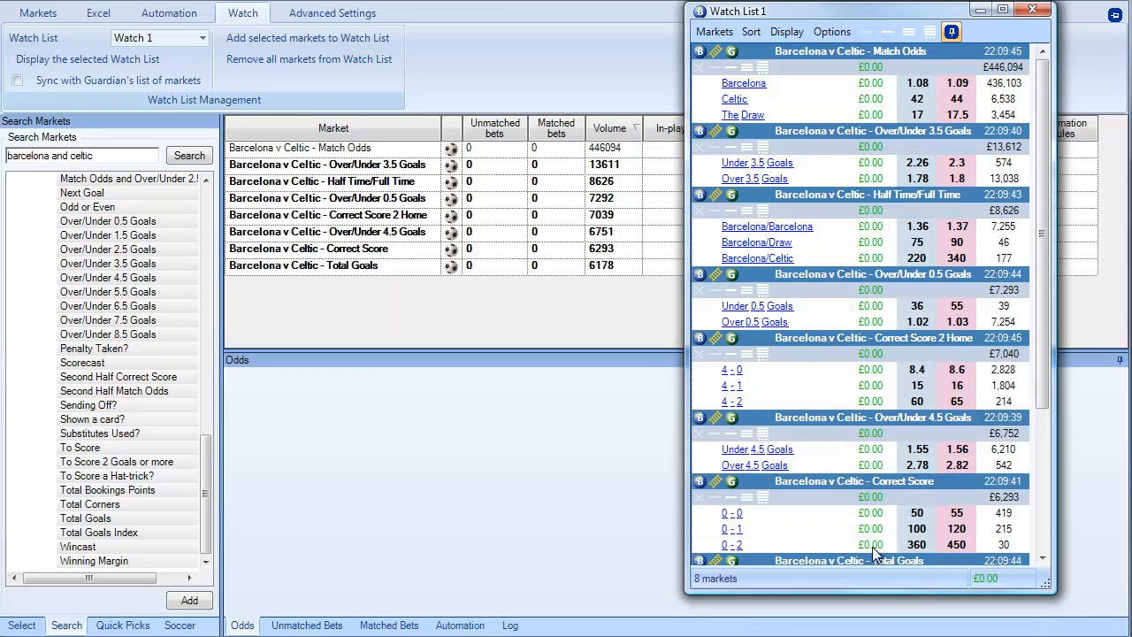
{"action": "left_click", "coordinate": [203, 38]}
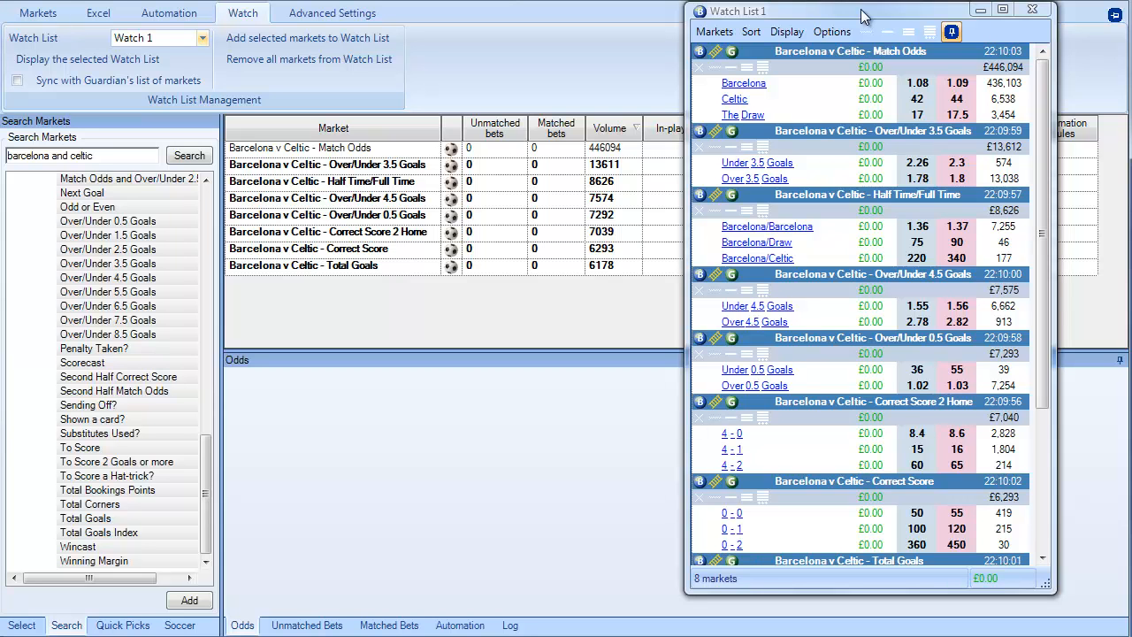
{"action": "mouse_move", "coordinate": [576, 182]}
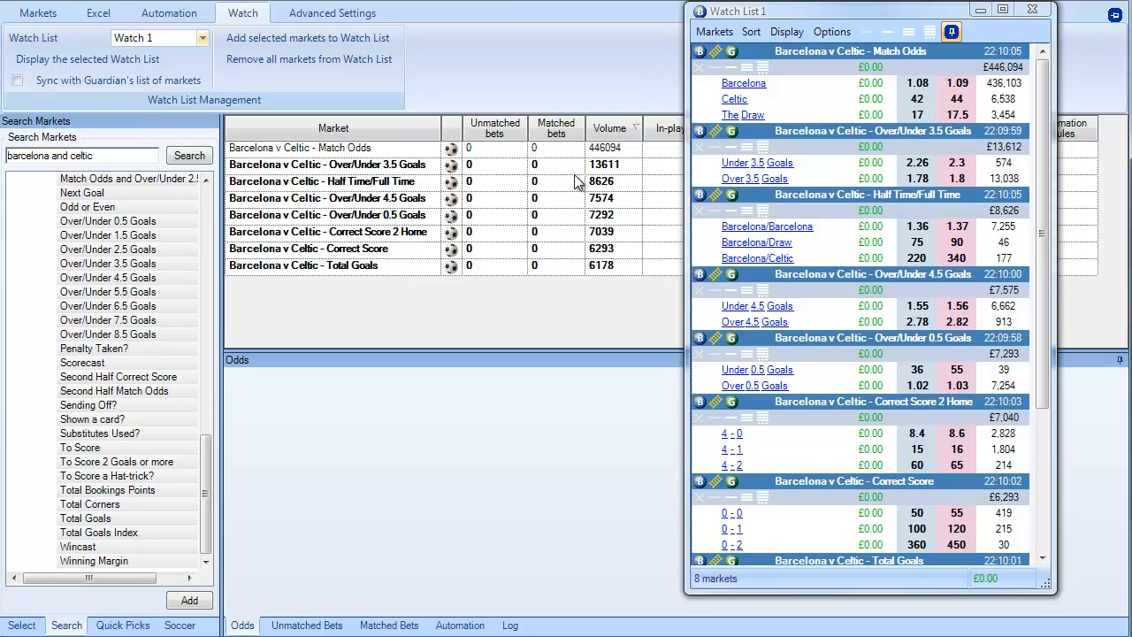
{"action": "mouse_move", "coordinate": [592, 230]}
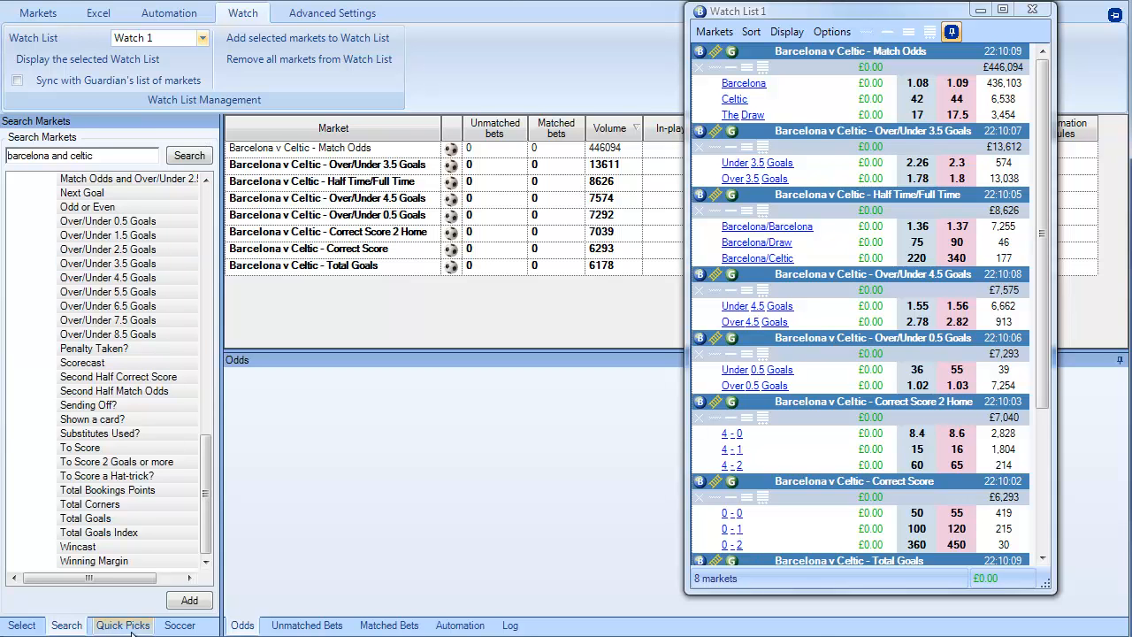
Step: Add today's UK horse racing Win Markets via Quick Picks, select the races, and target Watch 2
{"action": "left_click", "coordinate": [123, 626]}
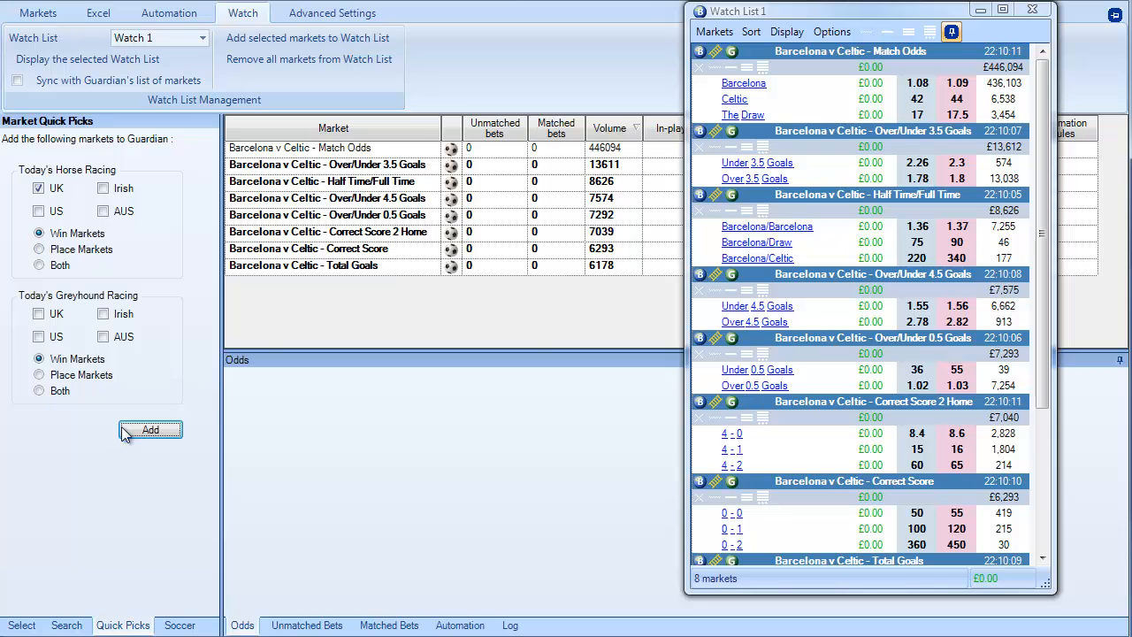
{"action": "left_click", "coordinate": [150, 430]}
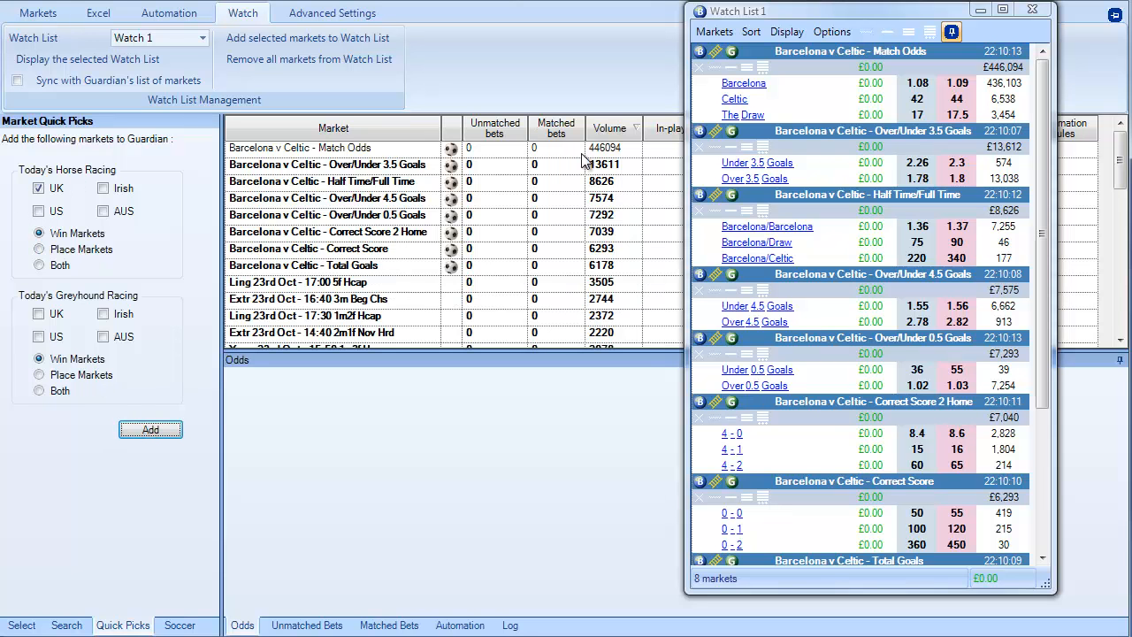
{"action": "mouse_move", "coordinate": [585, 181]}
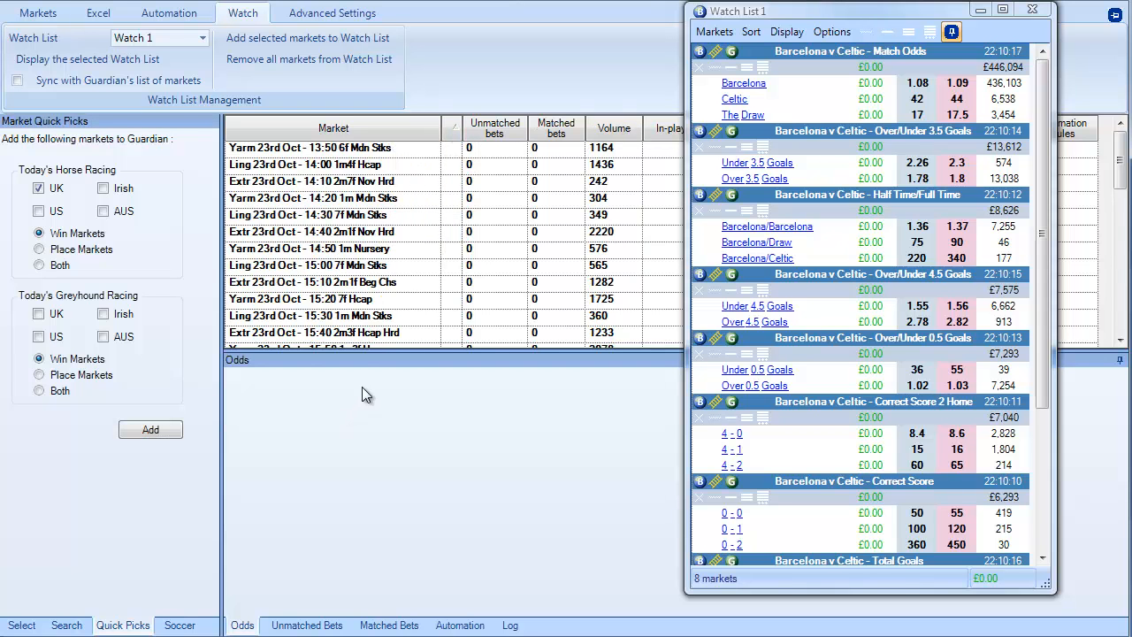
{"action": "left_click", "coordinate": [318, 147]}
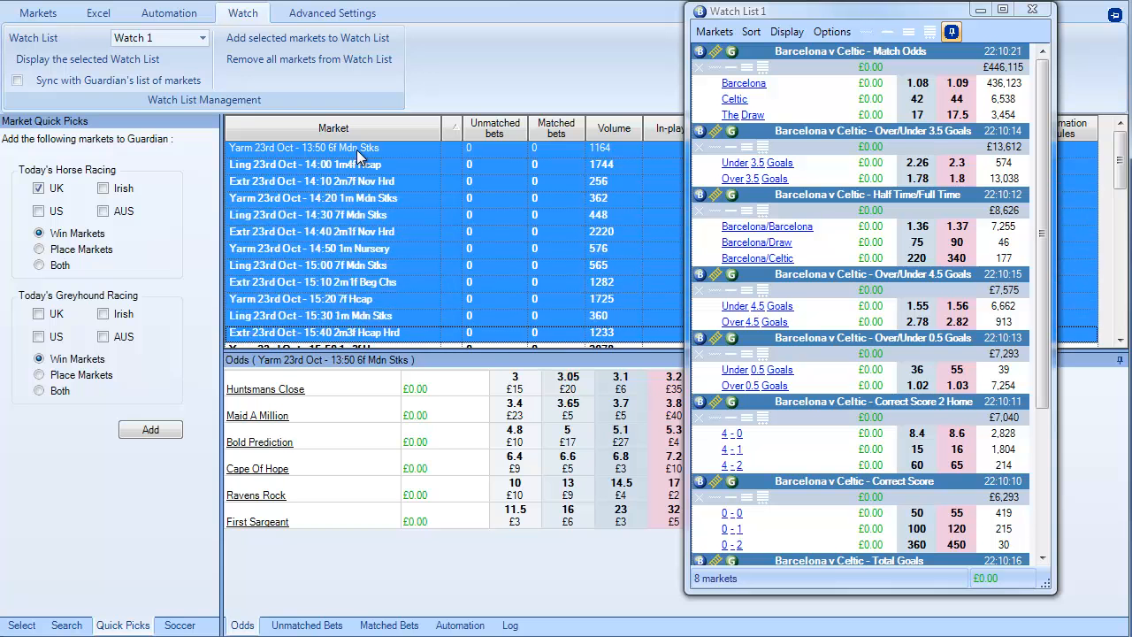
{"action": "scroll", "scroll_direction": "down", "scroll_amount": 3}
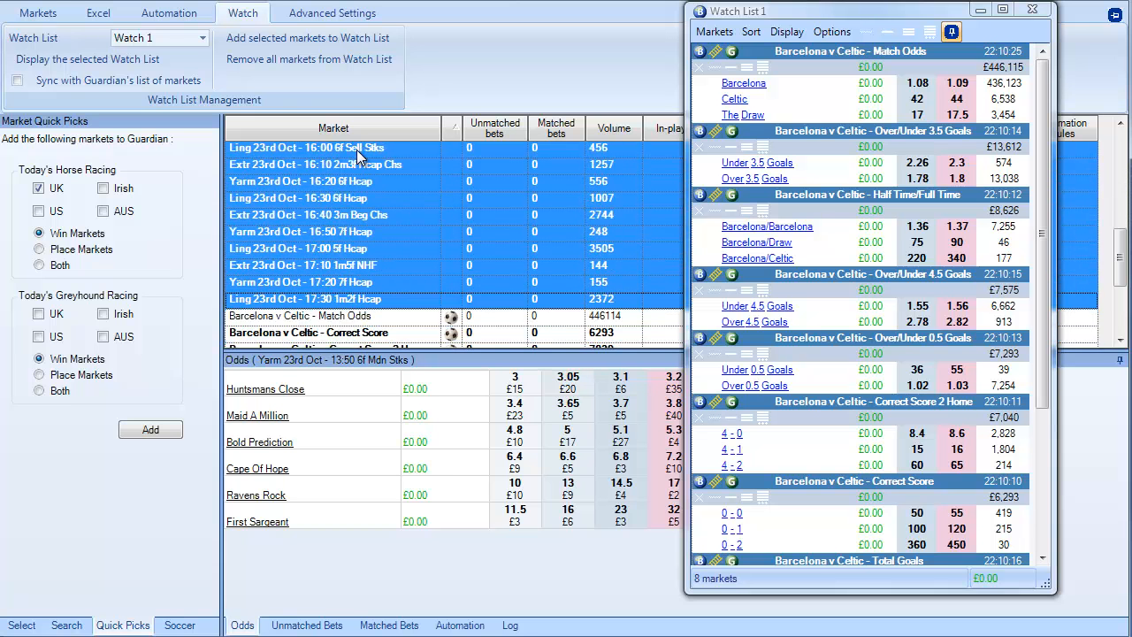
{"action": "left_click", "coordinate": [188, 37]}
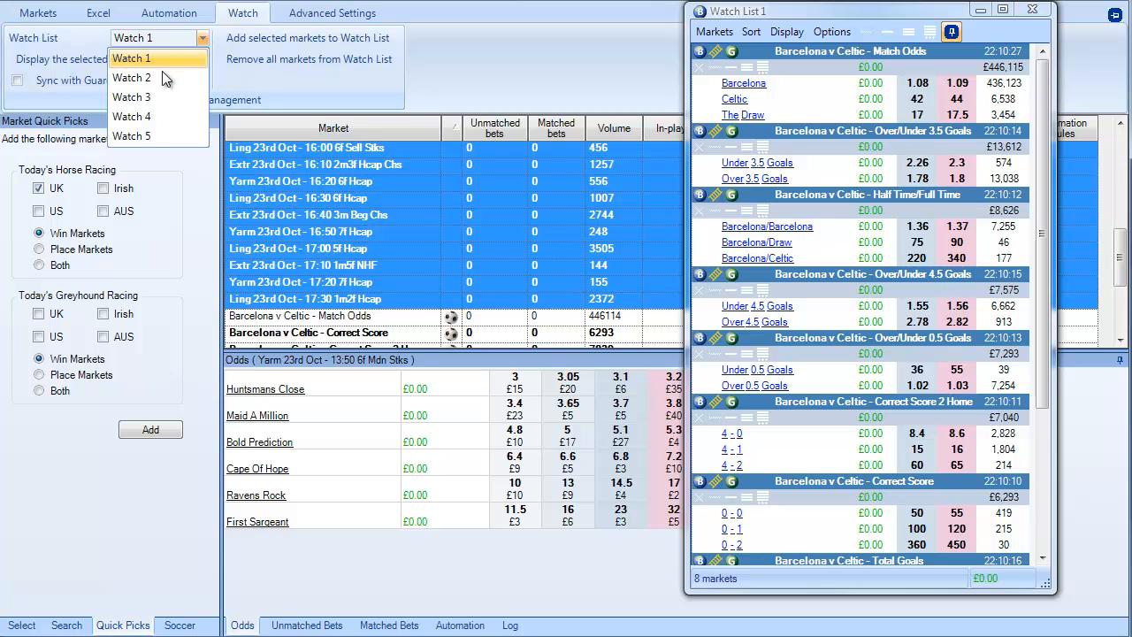
{"action": "left_click", "coordinate": [135, 77]}
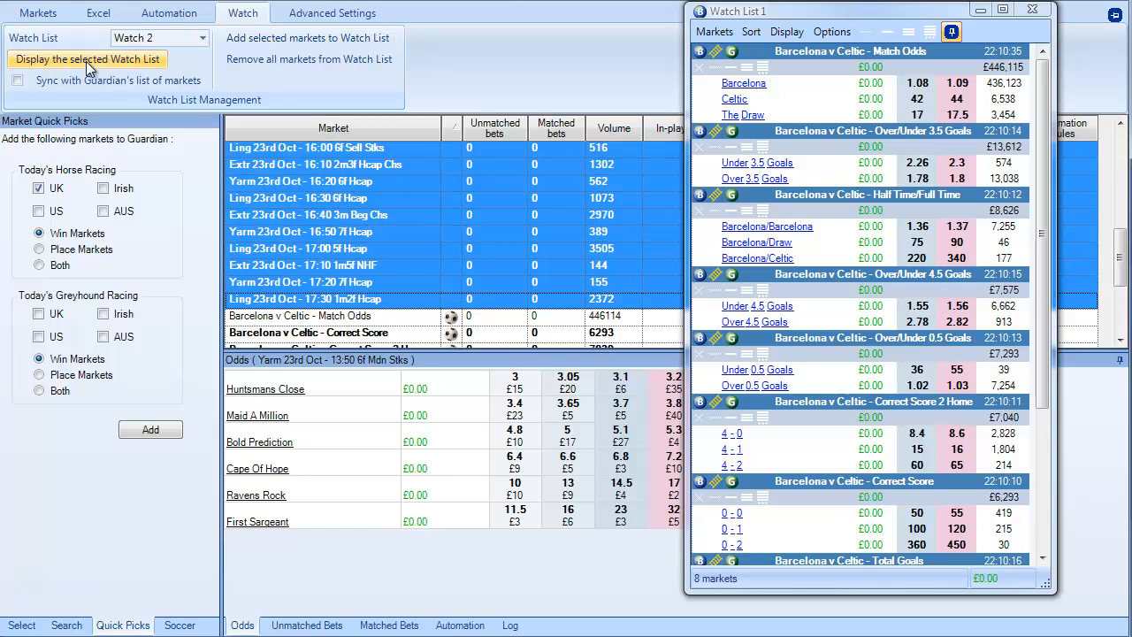
Step: Show Watch List 2 with its 23 UK races and pin it always on top
{"action": "left_click", "coordinate": [100, 59]}
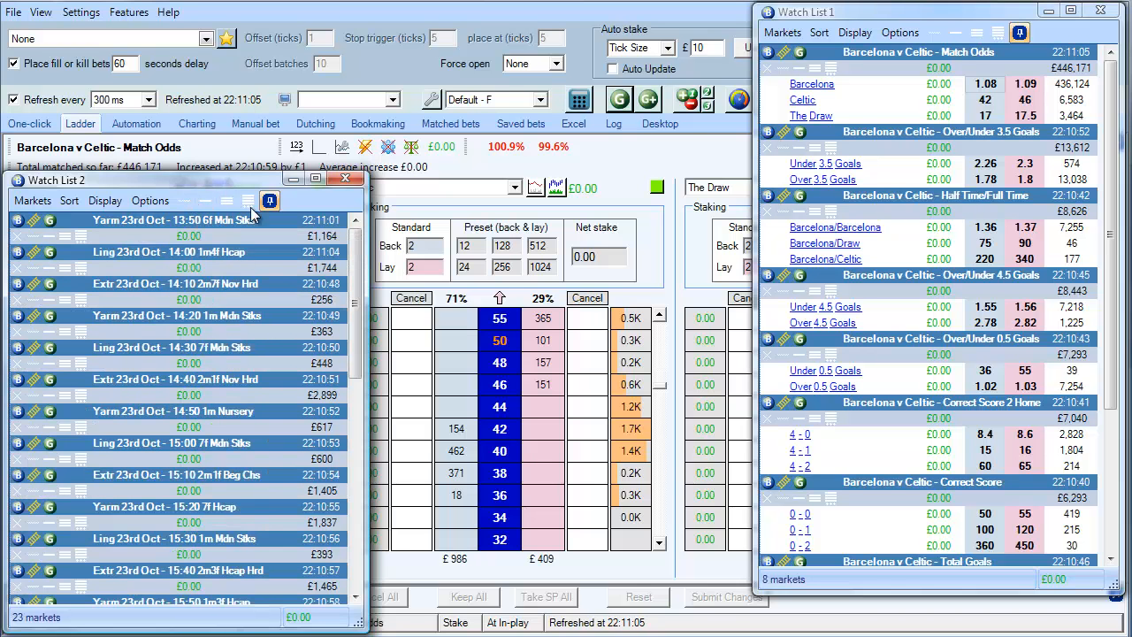
{"action": "left_click", "coordinate": [249, 201]}
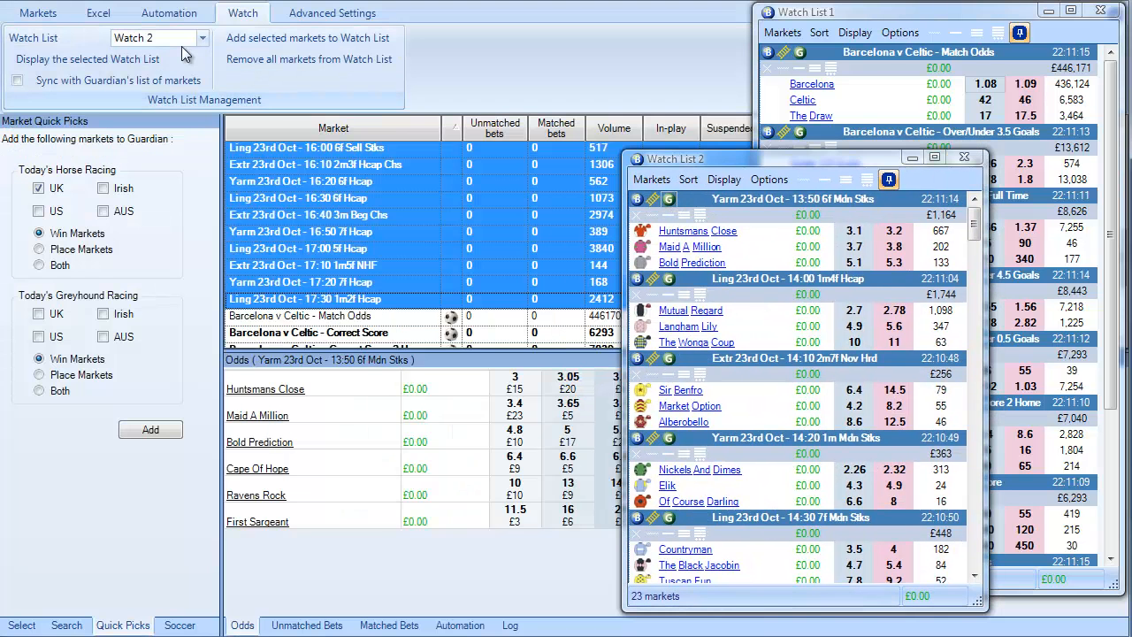
Step: Check the watch list dropdown, then open Barcelona v Celtic Half Time/Full Time on the ladder
{"action": "left_click", "coordinate": [195, 38]}
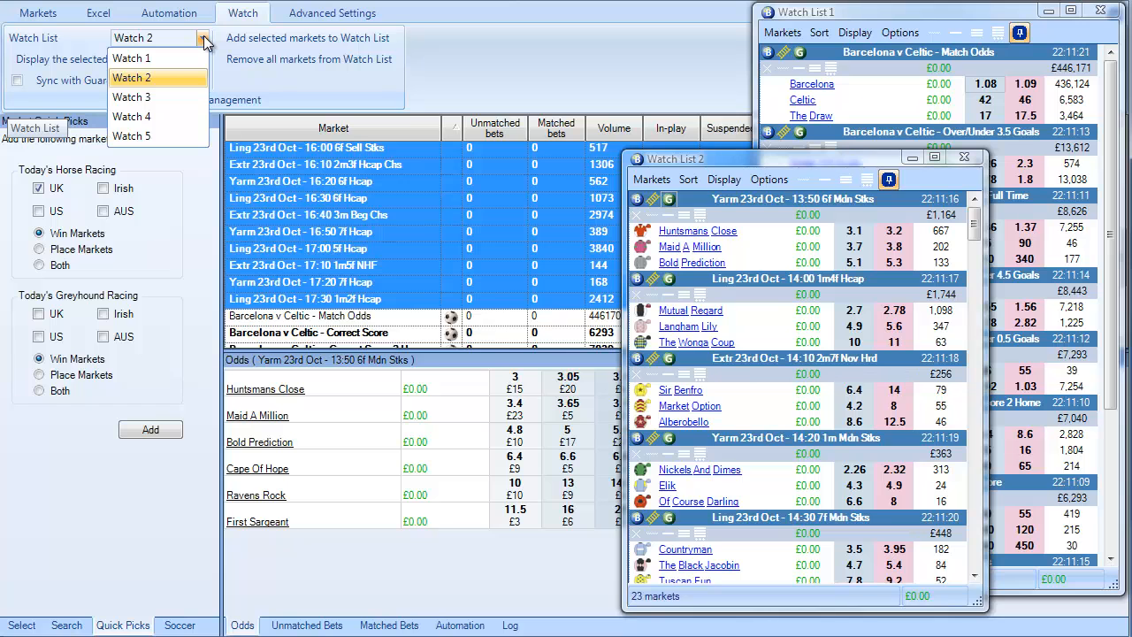
{"action": "mouse_move", "coordinate": [142, 59]}
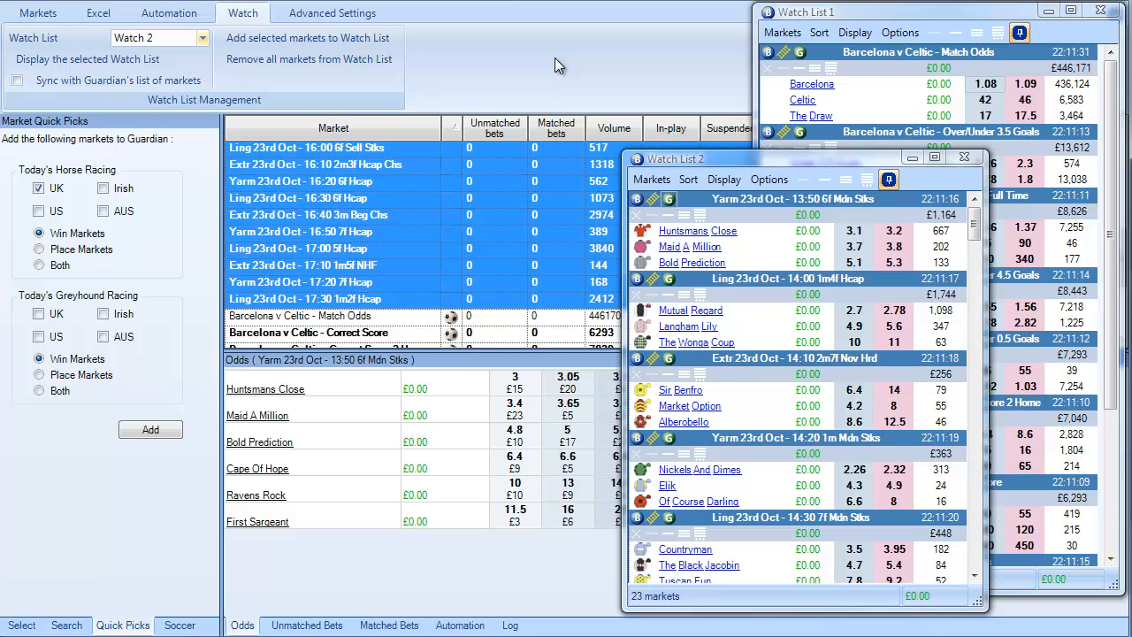
{"action": "mouse_move", "coordinate": [805, 180]}
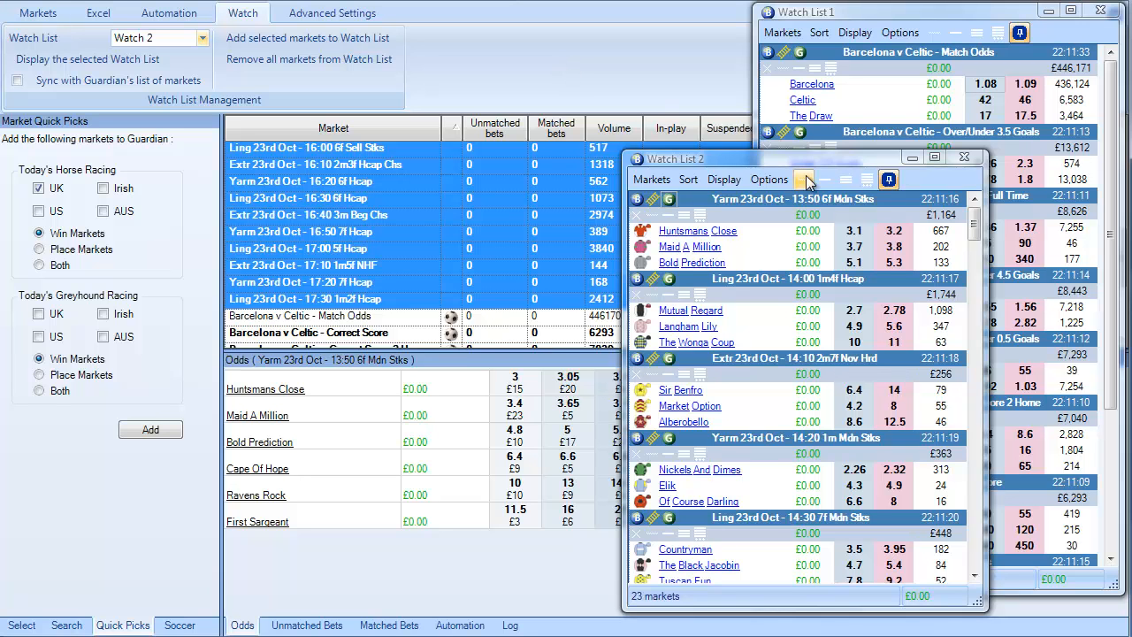
{"action": "mouse_move", "coordinate": [888, 179]}
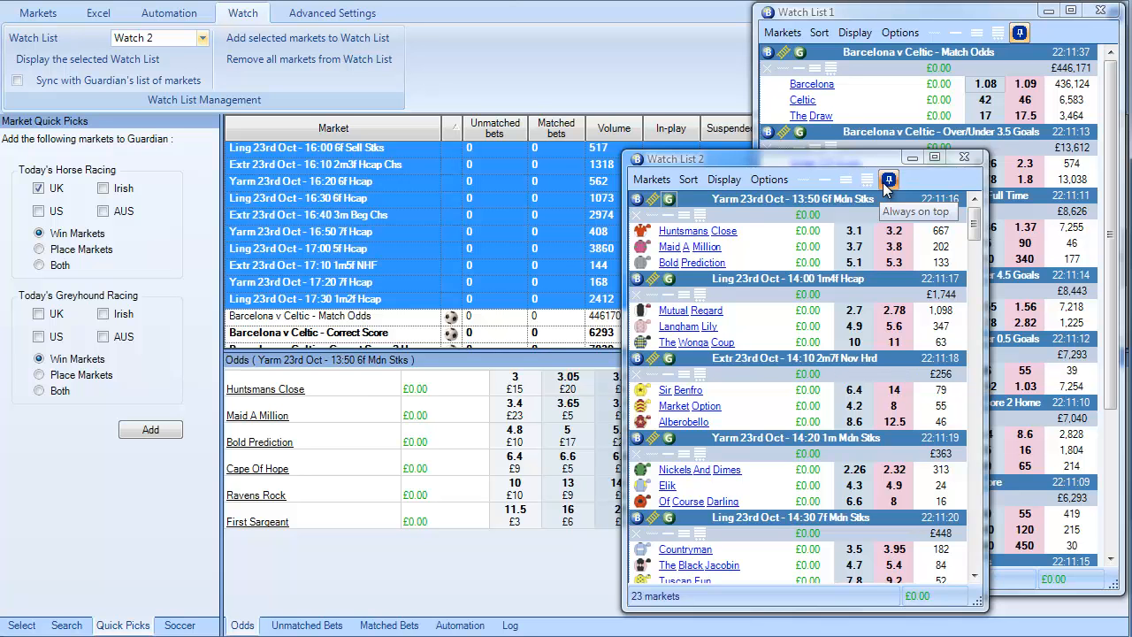
{"action": "mouse_move", "coordinate": [872, 166]}
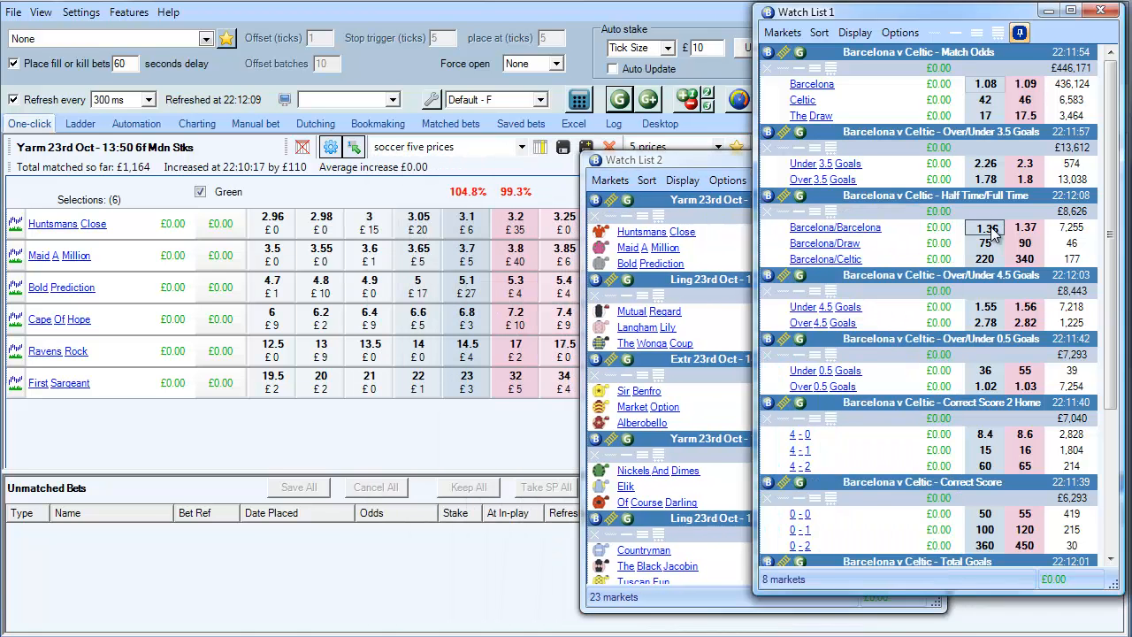
{"action": "left_click", "coordinate": [984, 227]}
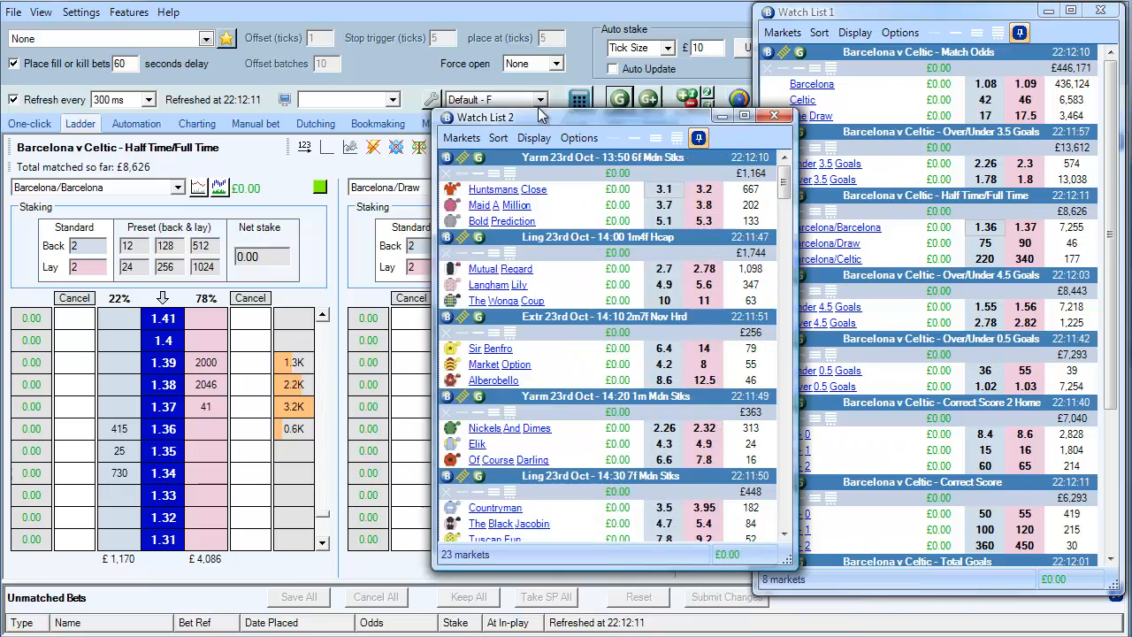